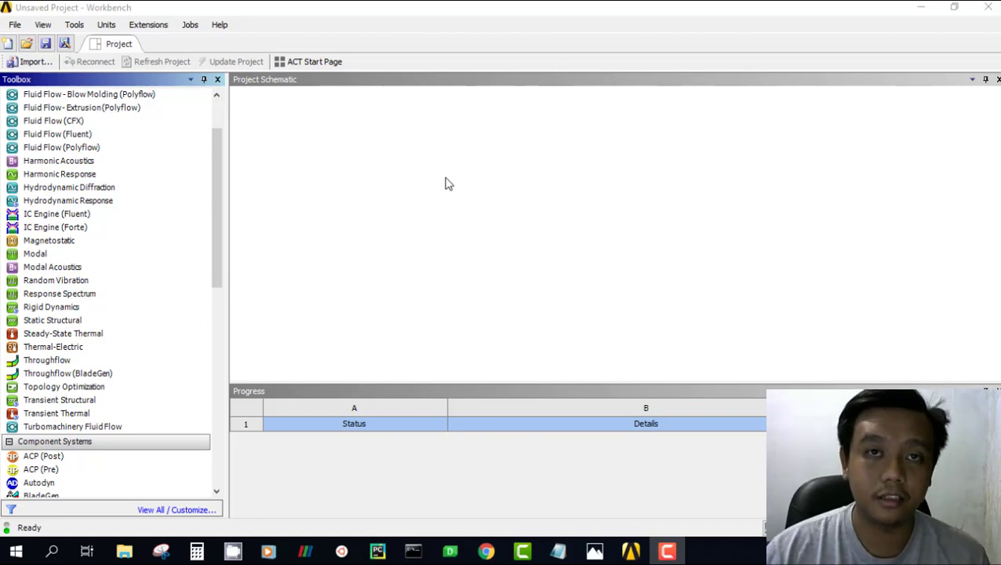
mouse_move(457, 180)
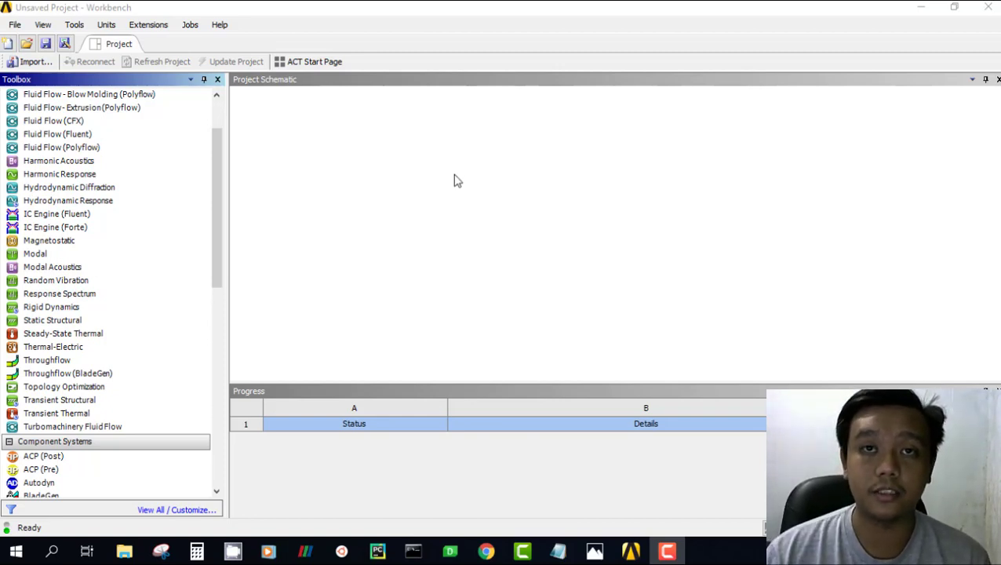
mouse_move(449, 179)
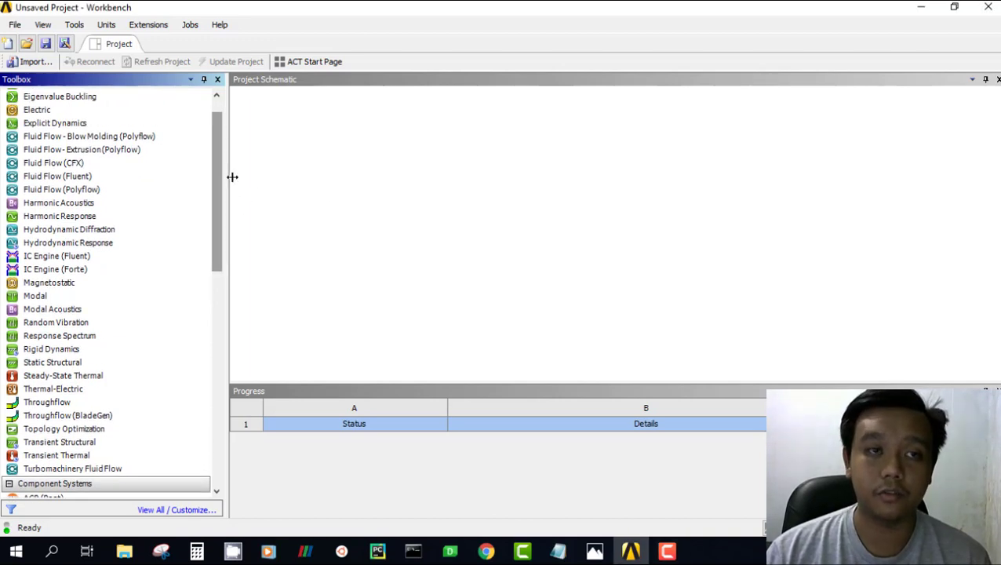
Step: Add a Fluid Flow (Fluent) system to the schematic and bring up its Delete action
drag(57, 176, 318, 155)
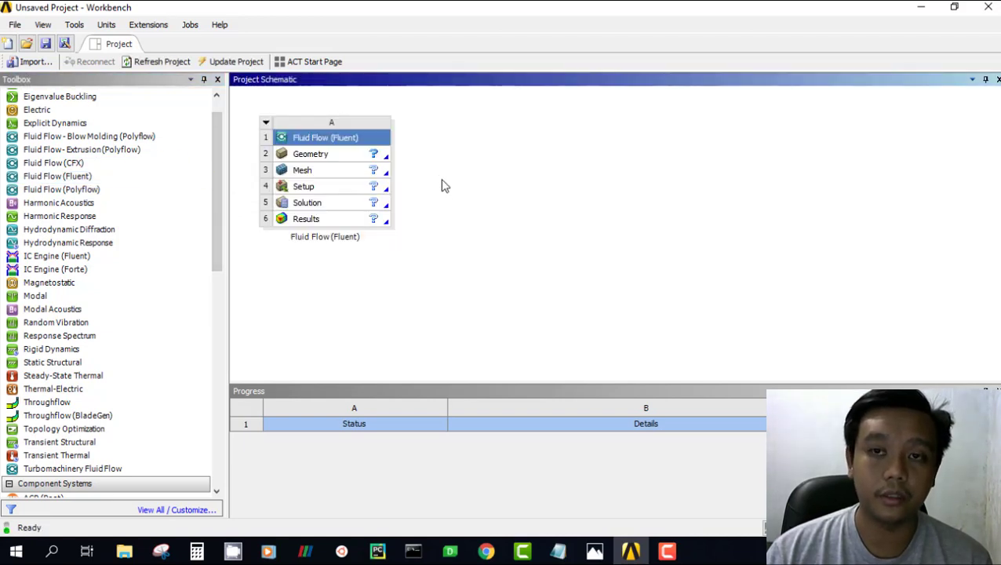
mouse_move(373, 165)
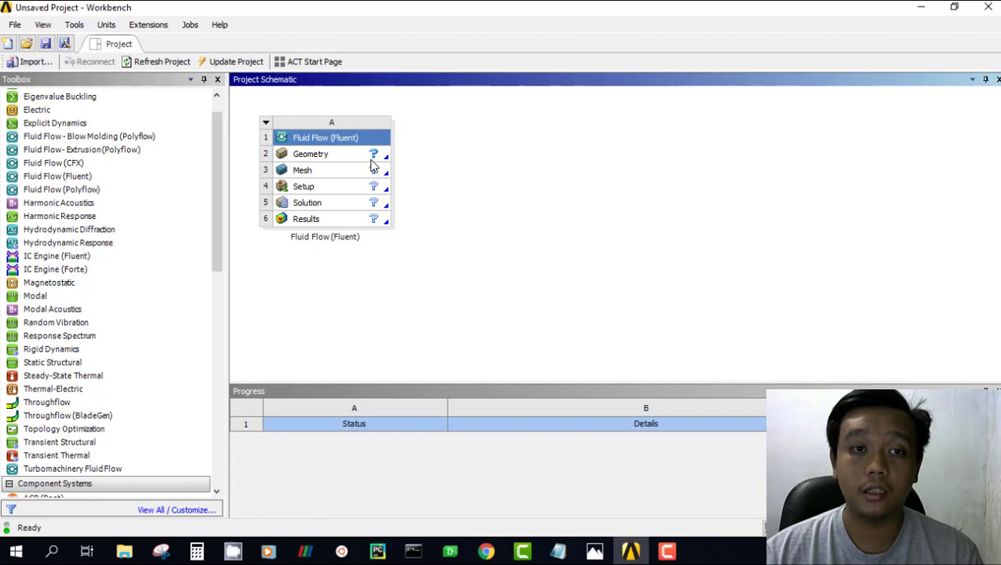
right_click(310, 154)
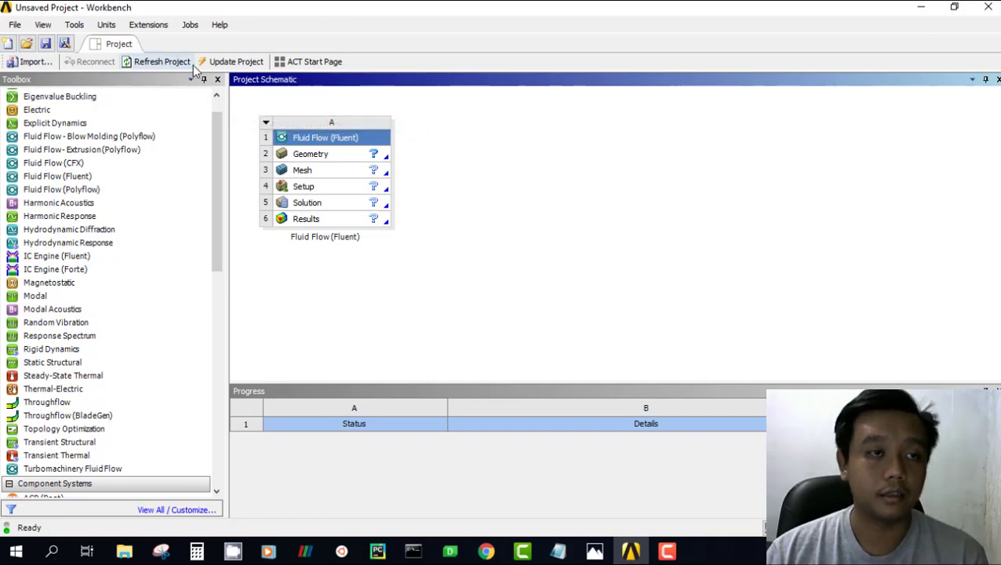
mouse_move(400, 59)
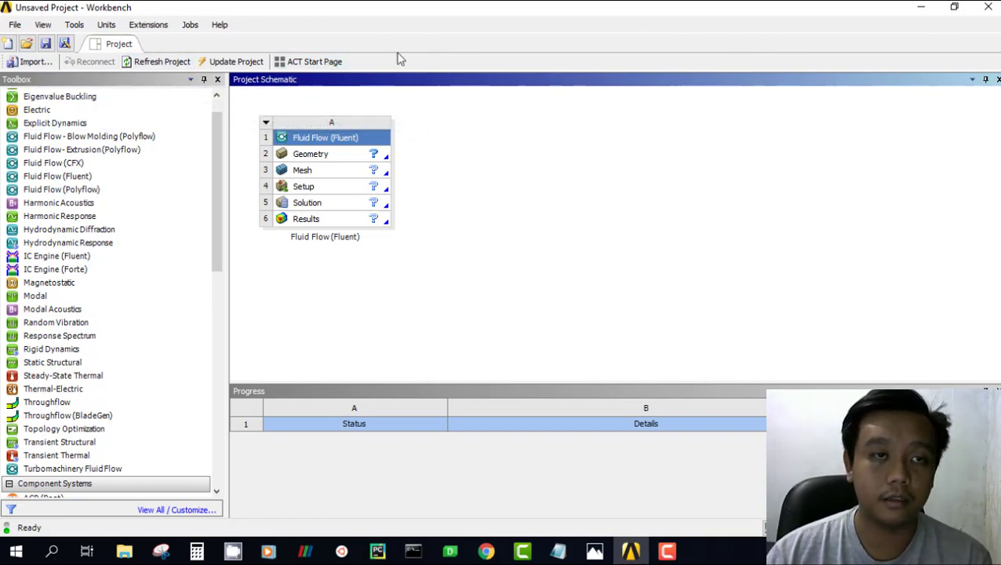
mouse_move(255, 128)
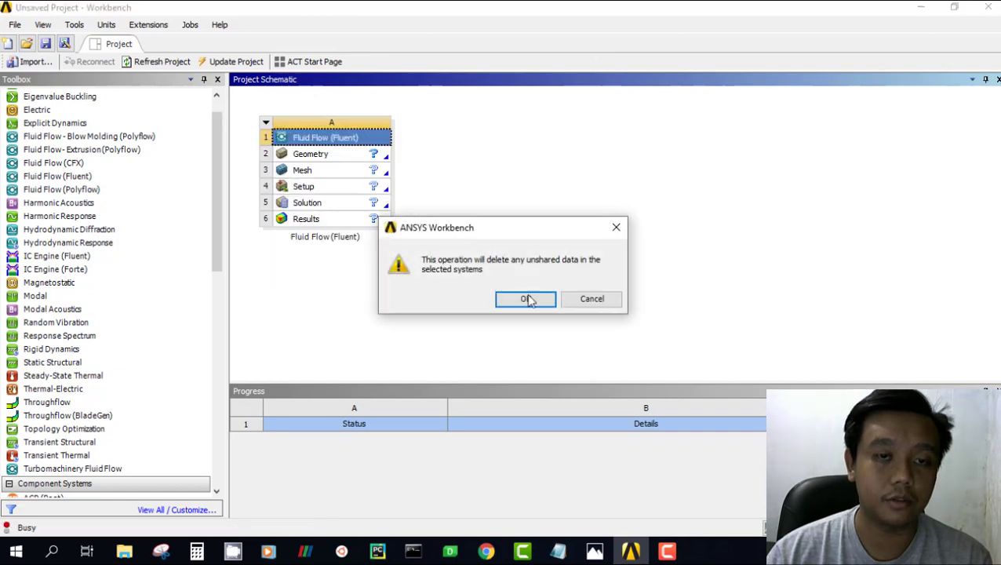
Step: Confirm deleting the old Fluent system and add a fresh Fluid Flow (Fluent) system
click(525, 298)
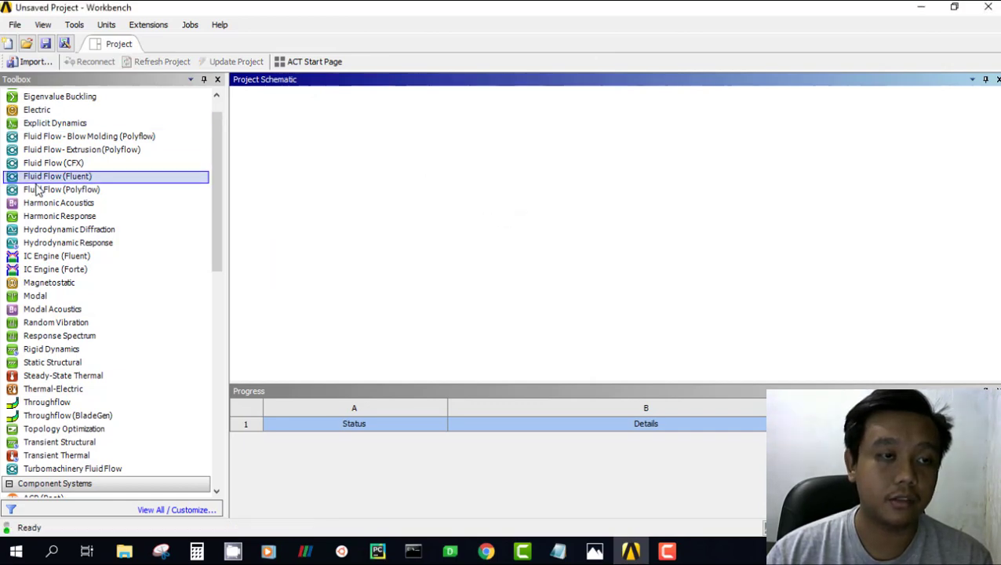
drag(57, 176, 318, 155)
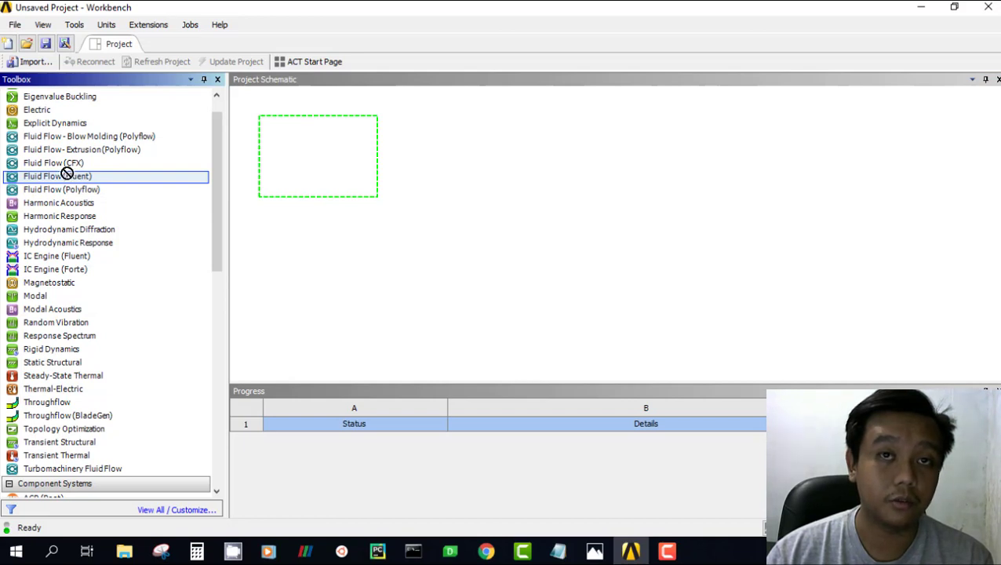
double_click(58, 176)
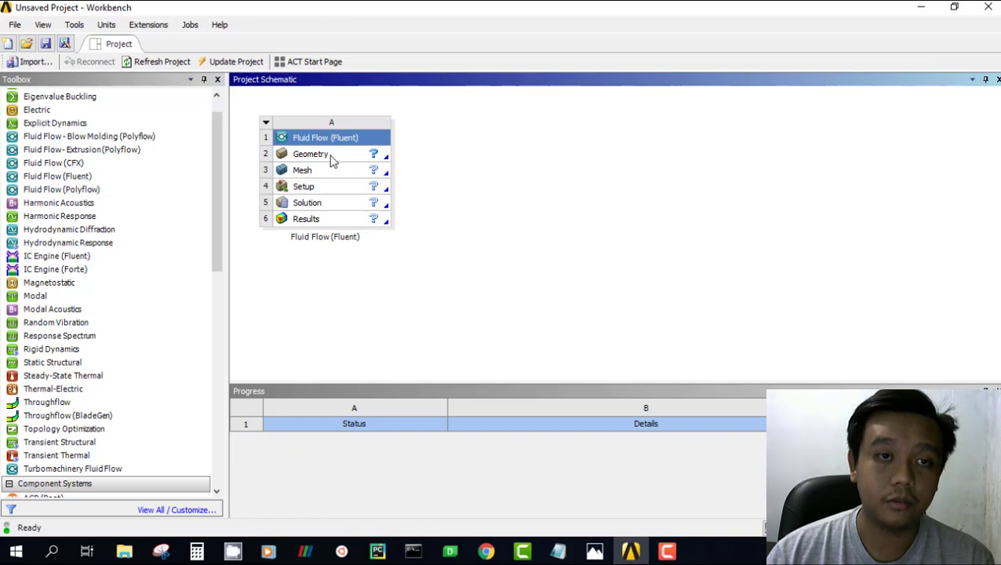
Step: Show the Geometry cell A2 context menu, including the Import Geometry submenu
right_click(311, 153)
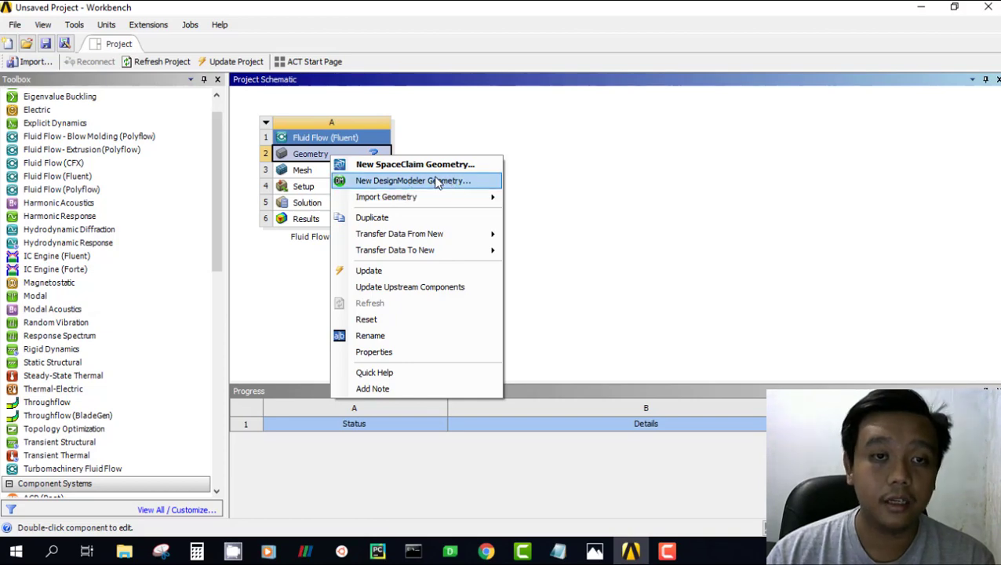
mouse_move(415, 164)
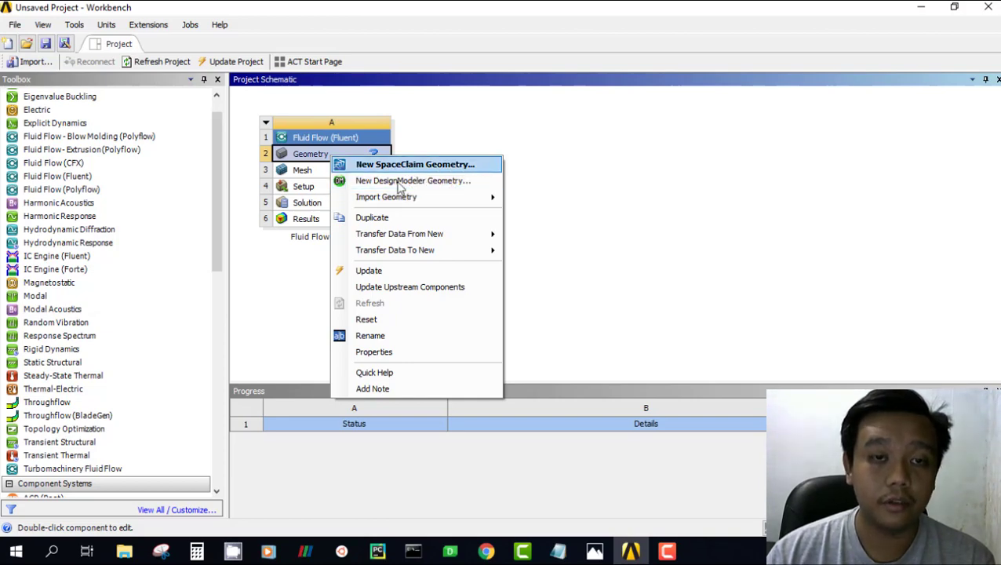
mouse_move(386, 197)
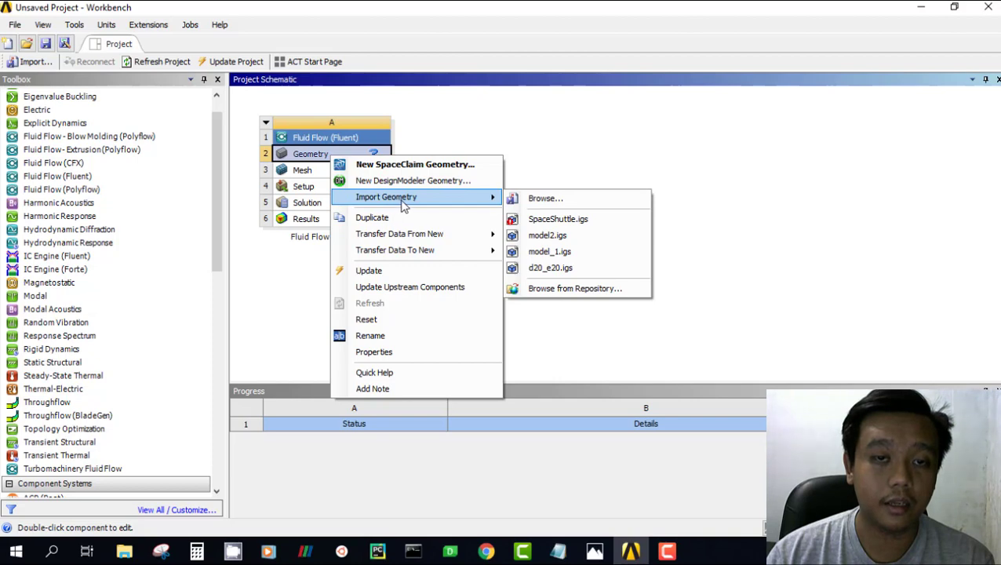
mouse_move(573, 198)
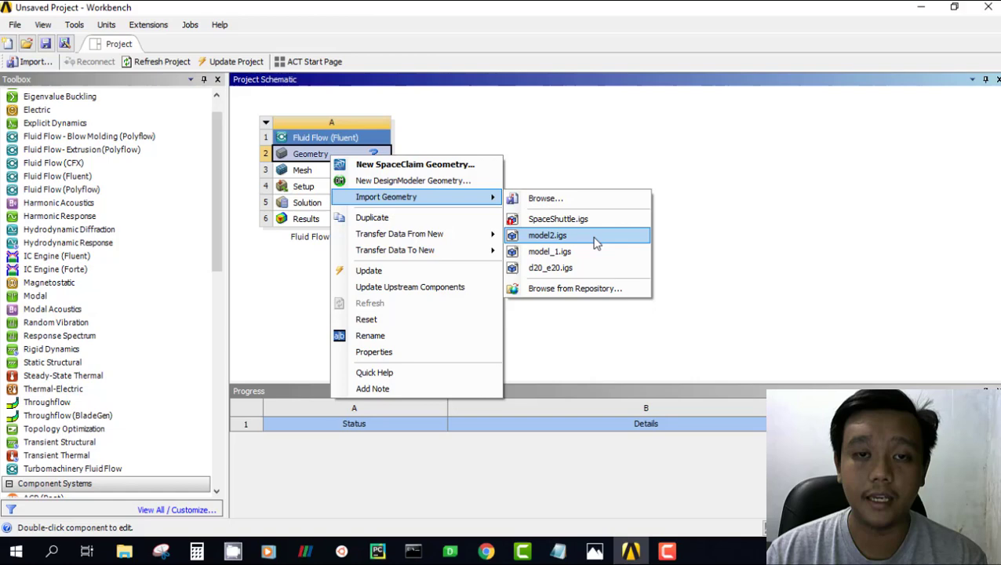
mouse_move(443, 212)
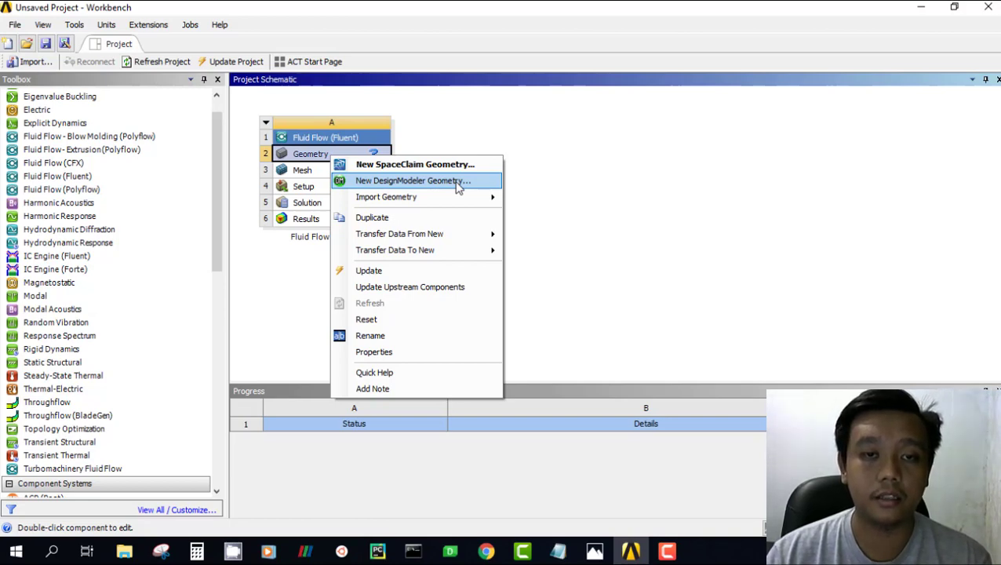
Step: Launch New DesignModeler Geometry from the Geometry cell
click(414, 181)
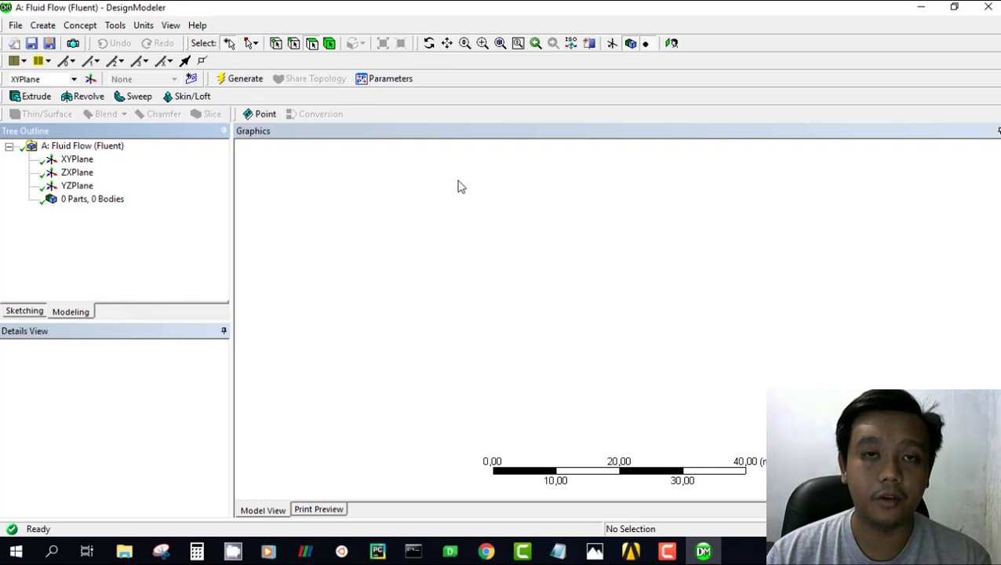
mouse_move(449, 169)
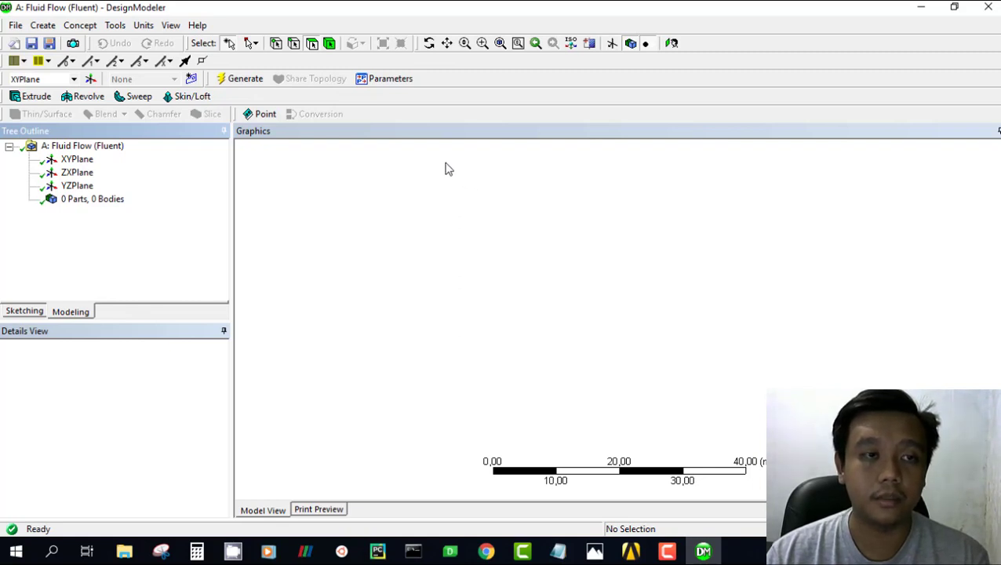
mouse_move(432, 165)
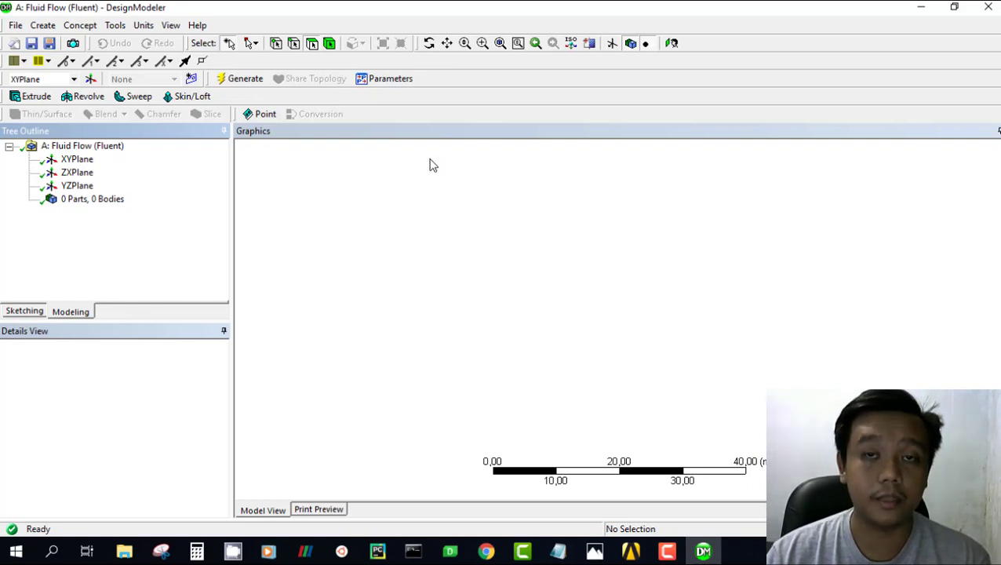
mouse_move(415, 156)
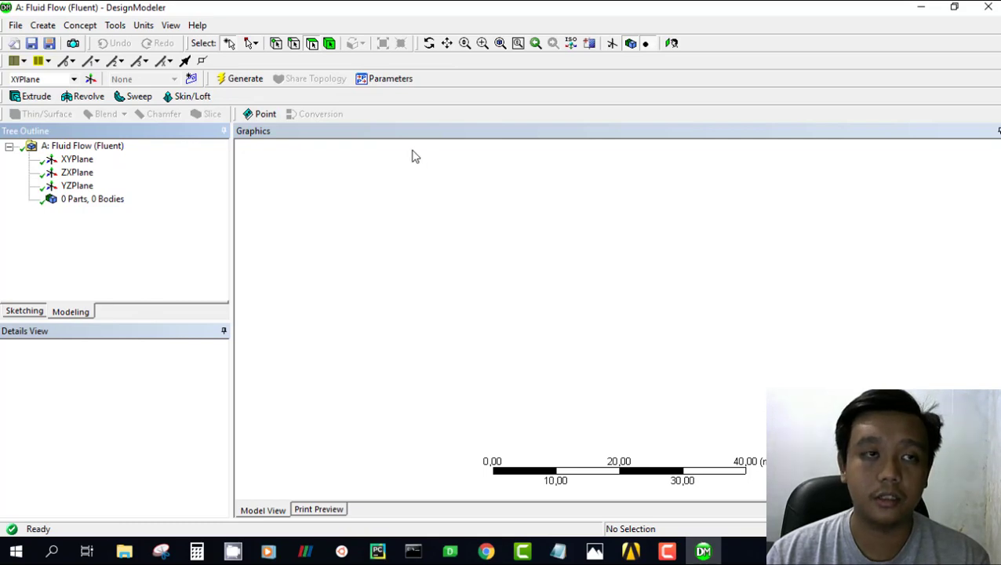
mouse_move(322, 171)
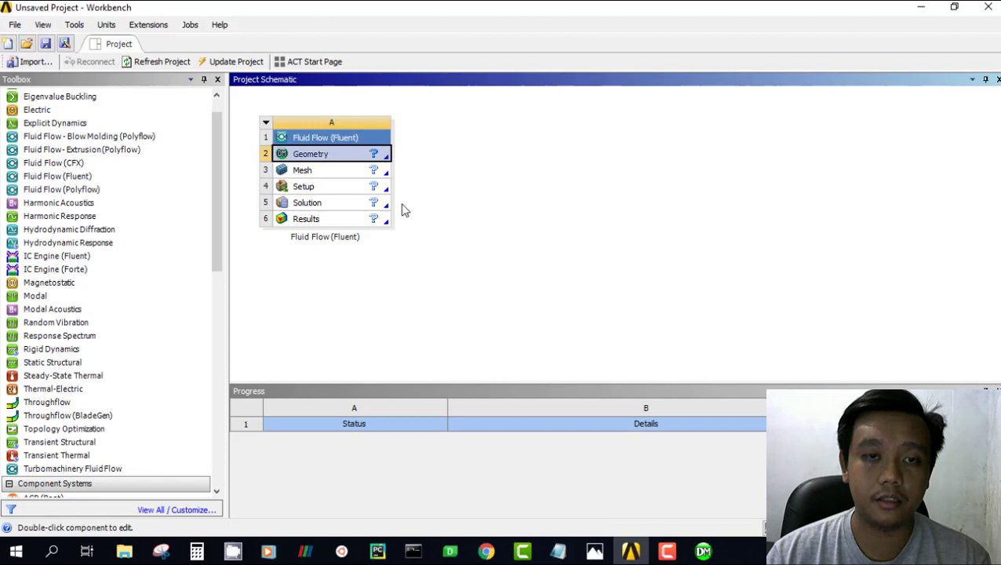
right_click(310, 153)
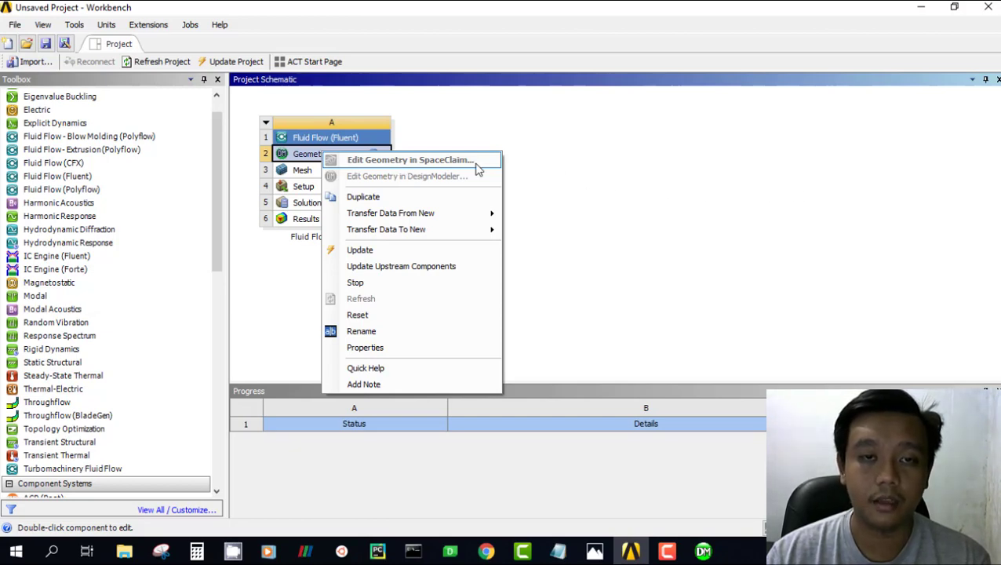
mouse_move(460, 164)
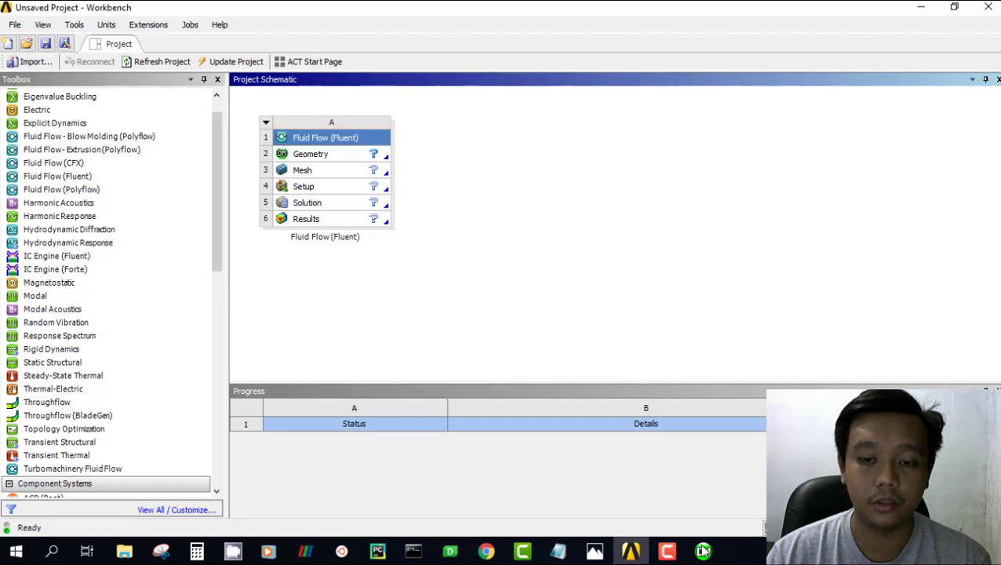
double_click(310, 153)
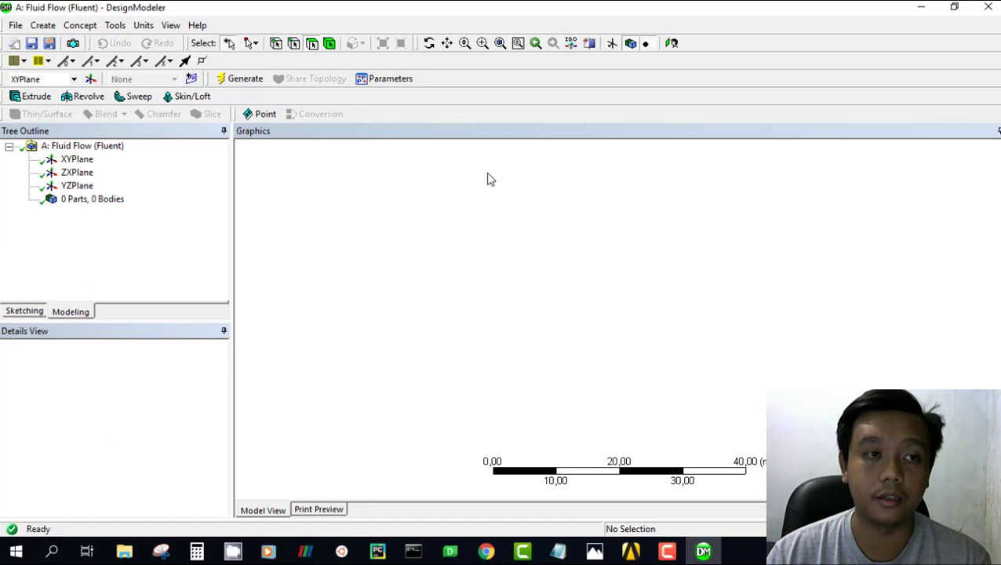
mouse_move(328, 167)
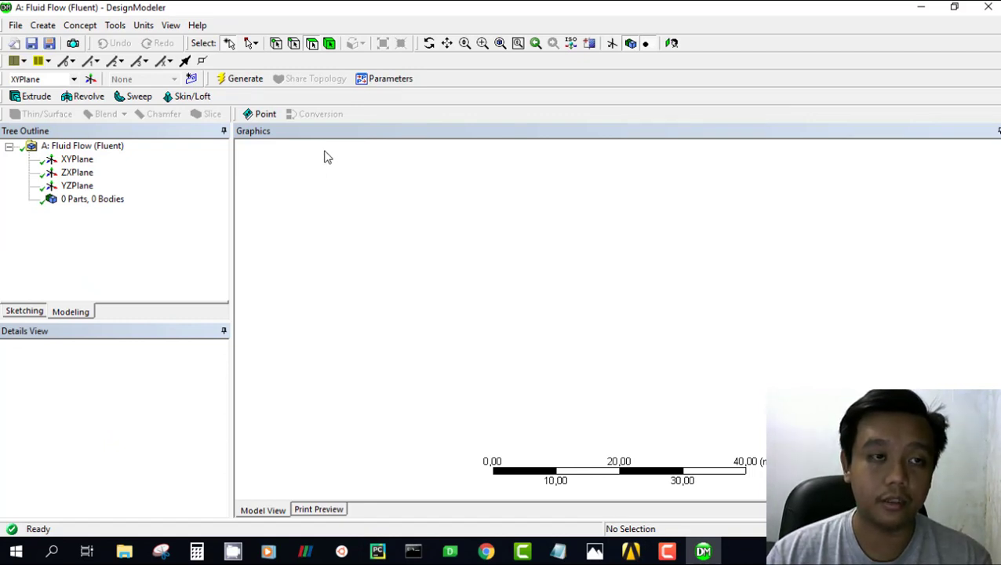
mouse_move(255, 146)
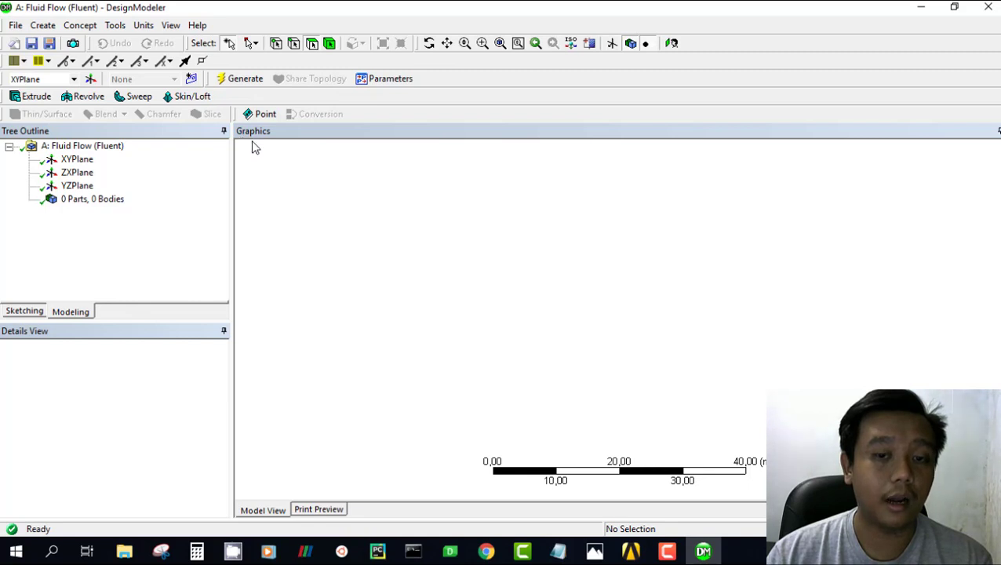
mouse_move(504, 197)
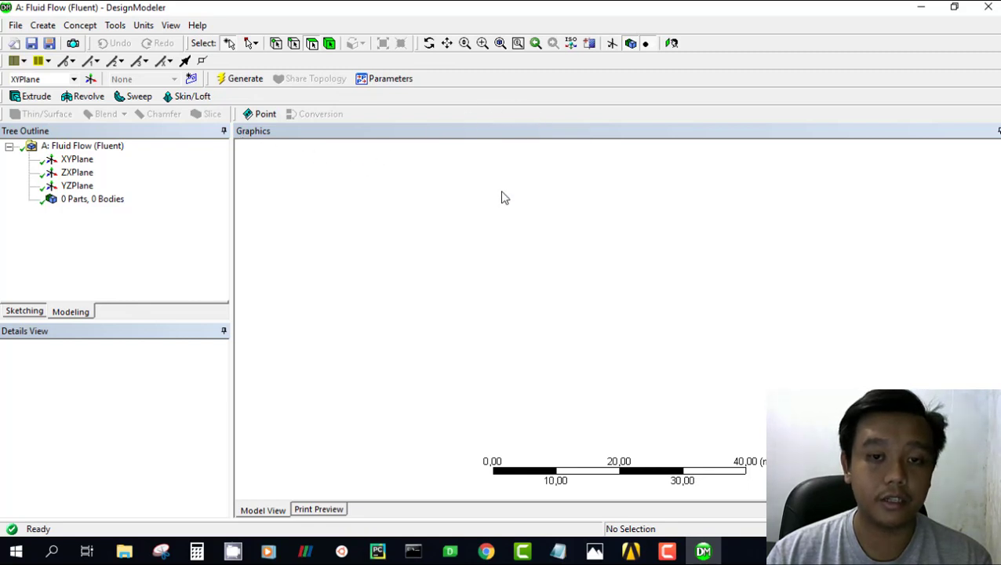
mouse_move(306, 530)
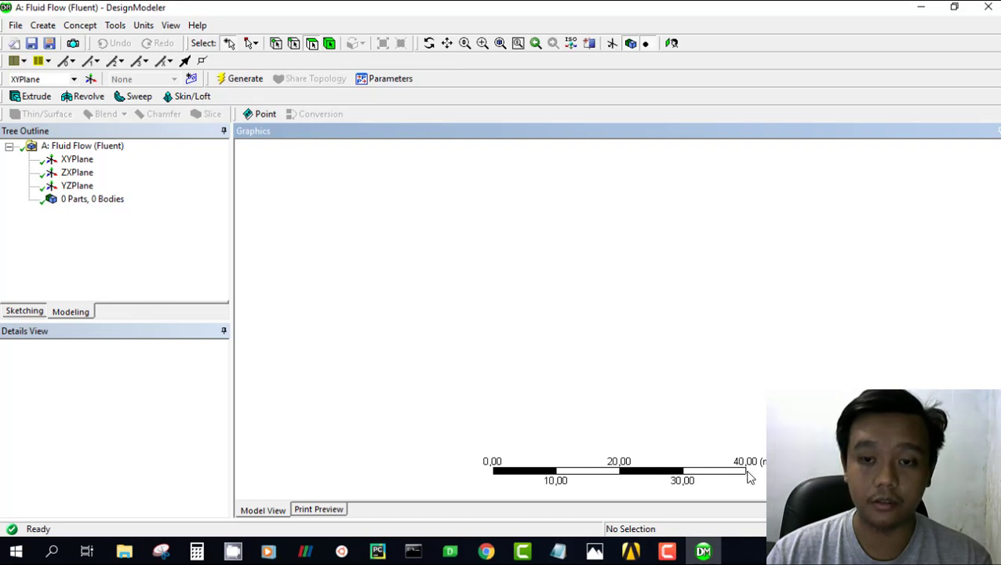
mouse_move(573, 309)
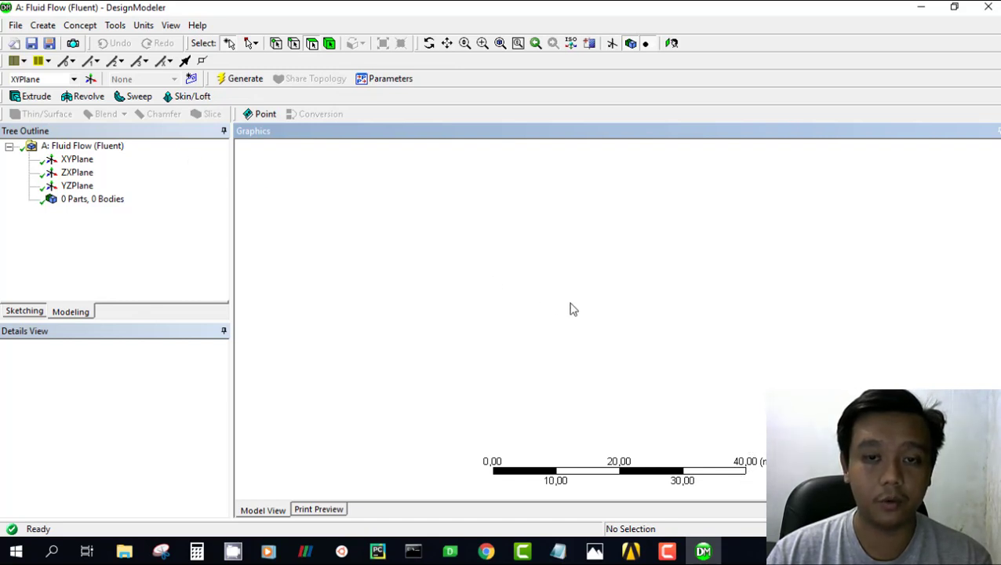
mouse_move(577, 291)
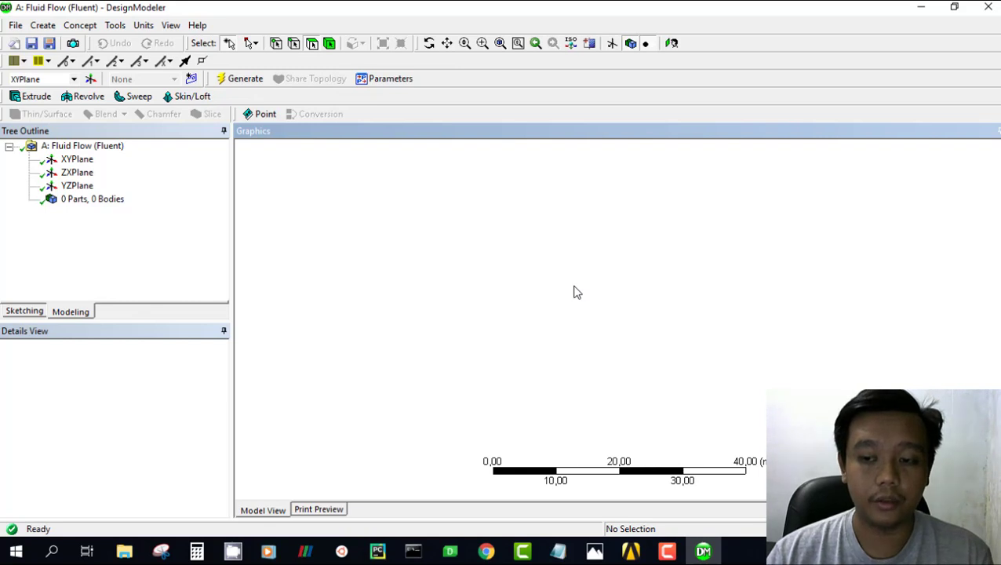
mouse_move(581, 294)
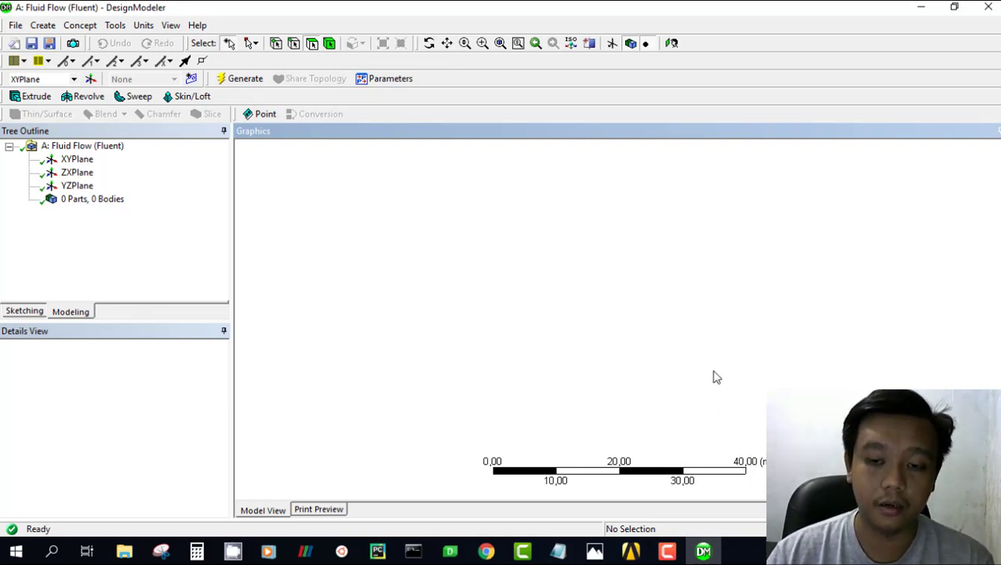
mouse_move(759, 463)
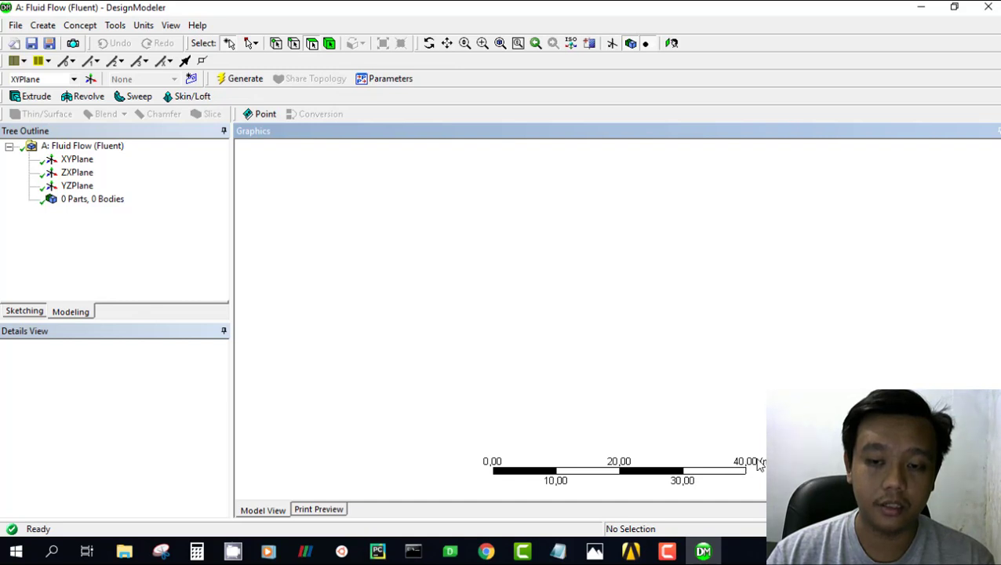
mouse_move(753, 469)
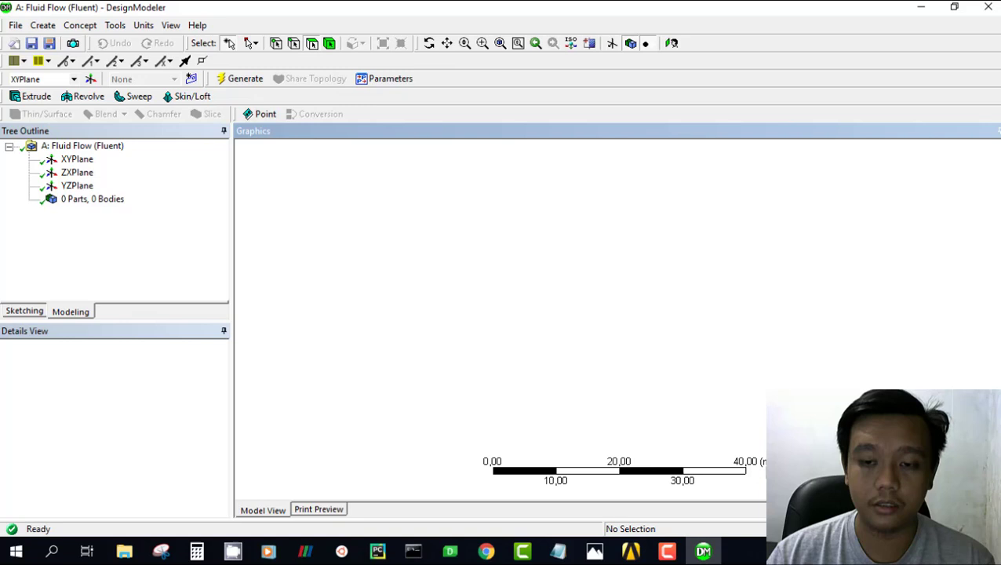
mouse_move(503, 285)
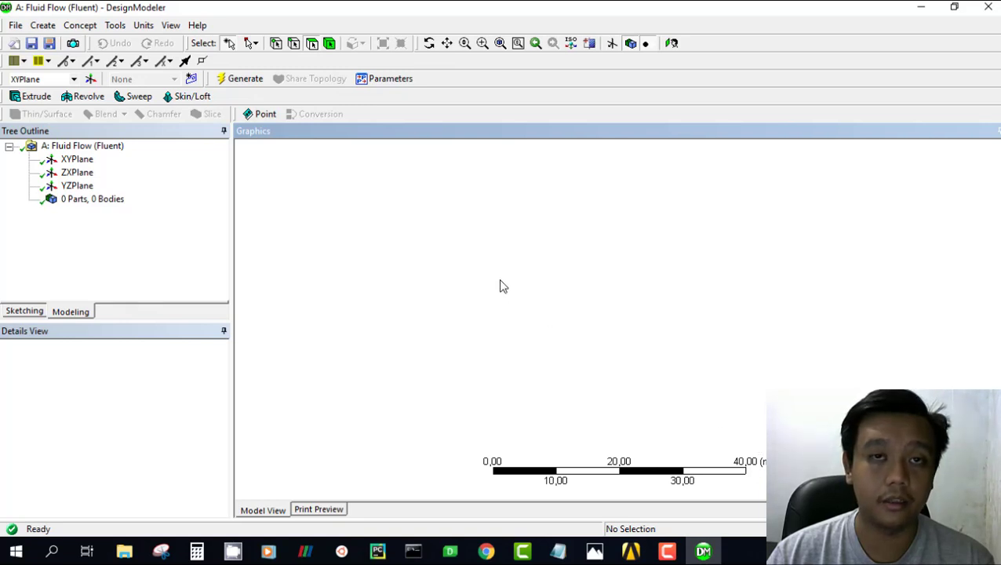
Step: Switch DesignModeler's length unit from meters to Millimeter
click(144, 26)
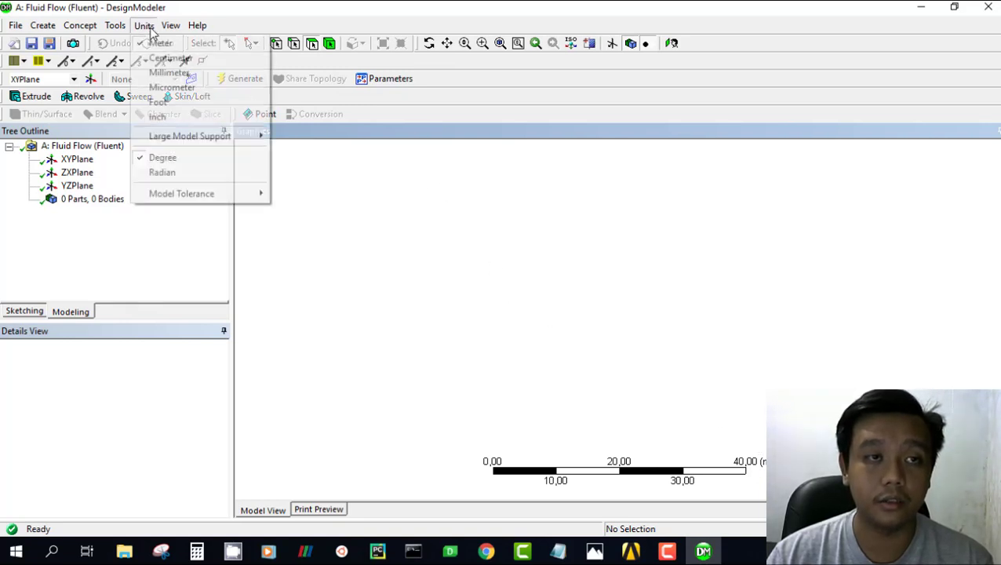
mouse_move(169, 73)
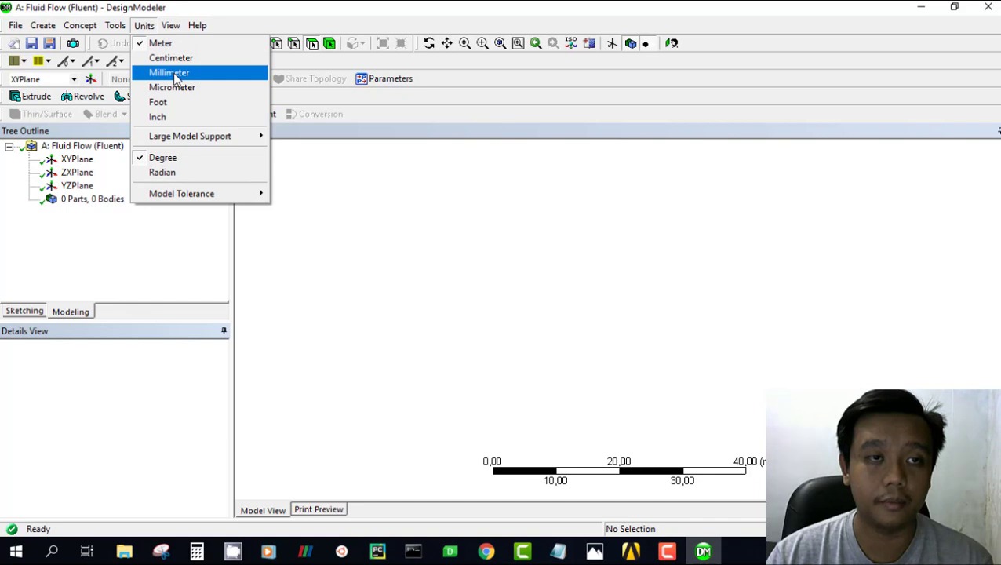
click(169, 72)
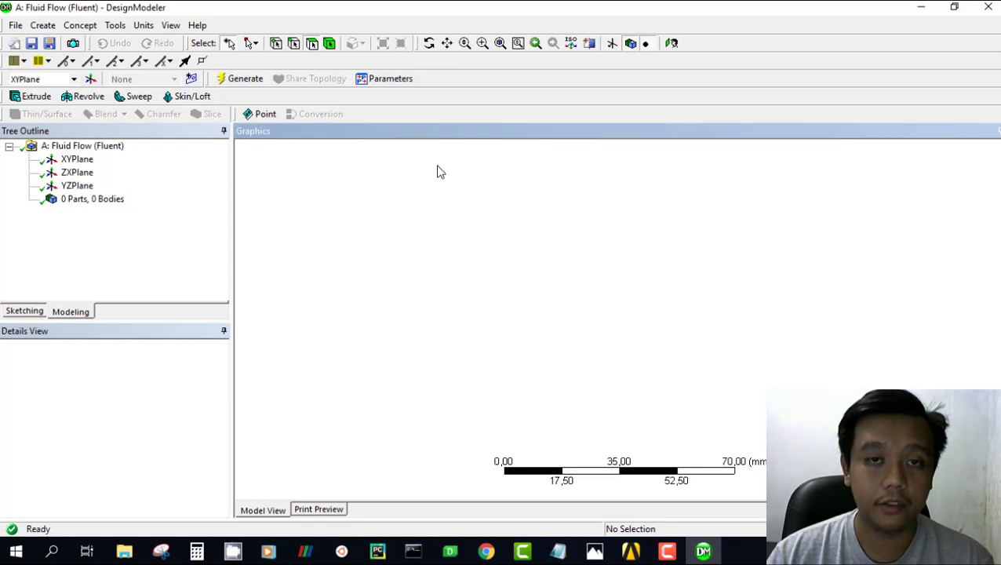
mouse_move(514, 206)
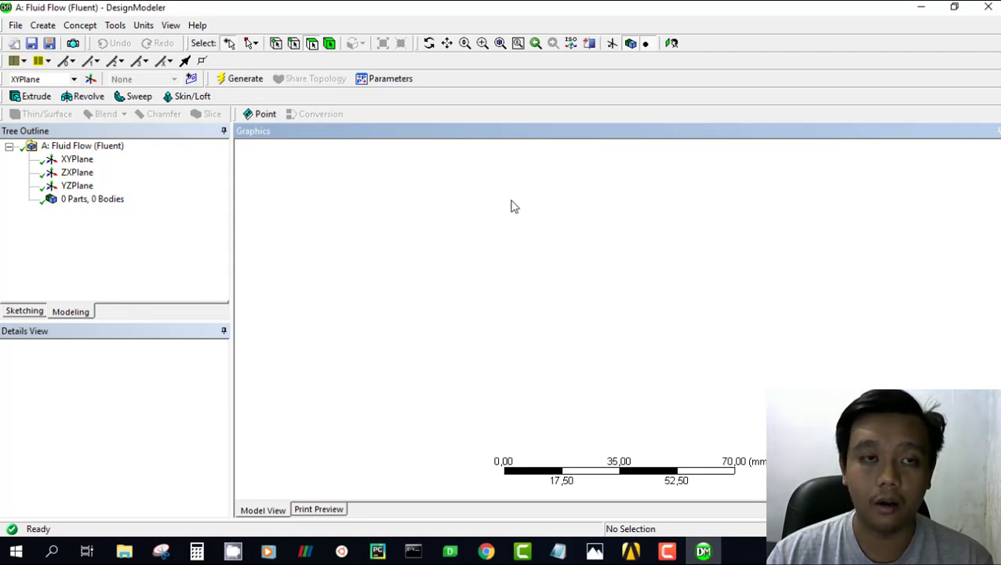
mouse_move(521, 208)
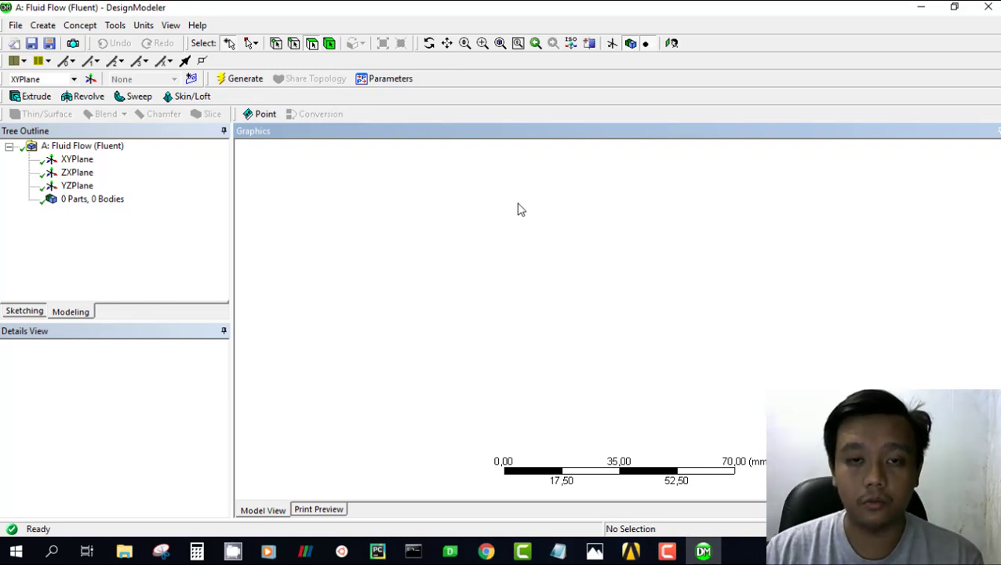
mouse_move(547, 212)
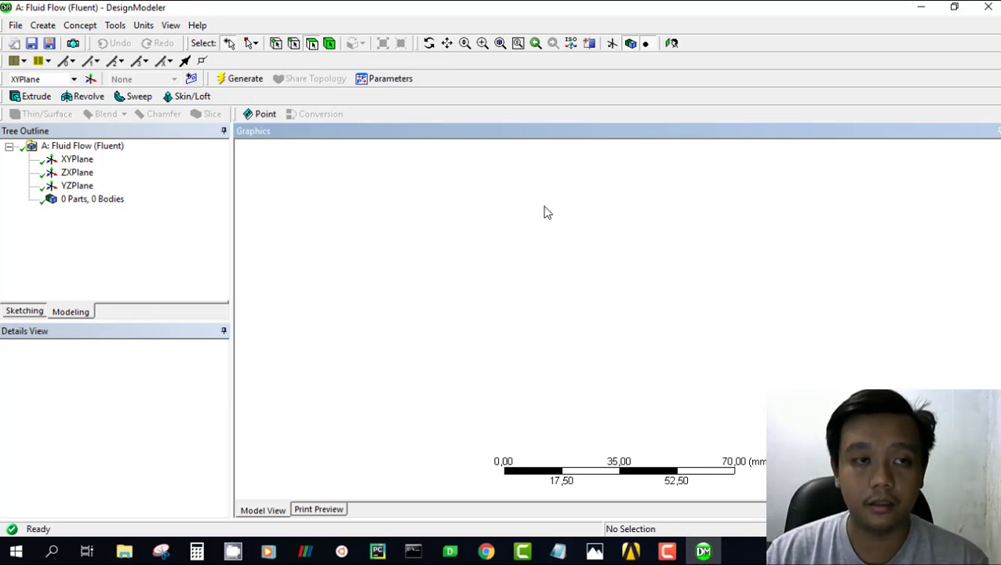
mouse_move(539, 209)
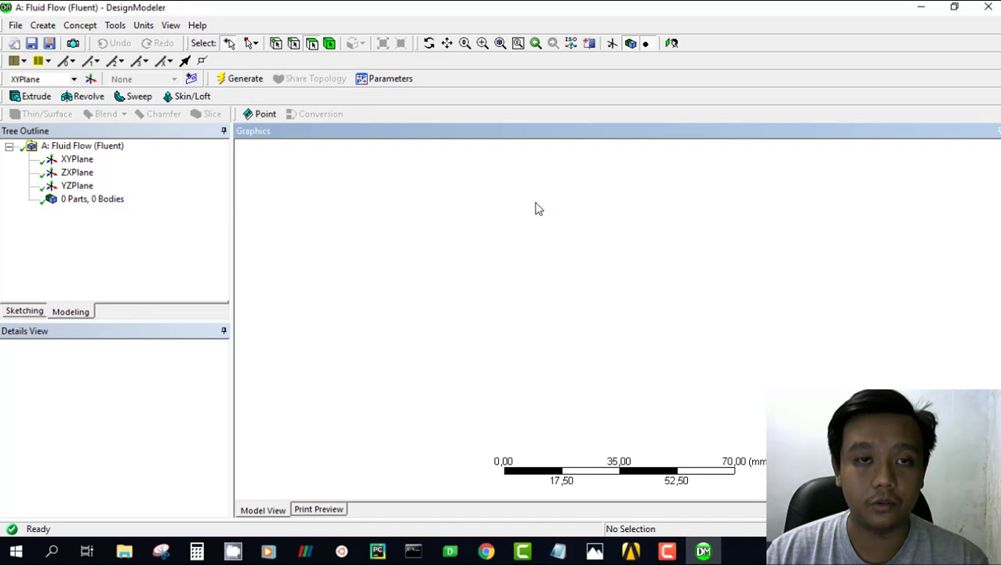
mouse_move(490, 168)
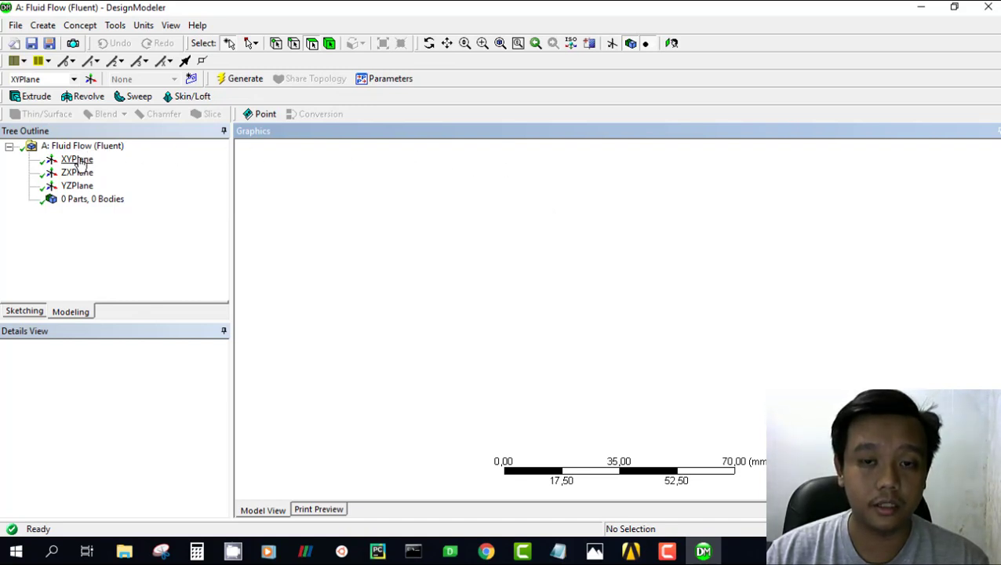
Step: Start a sketch on the XYPlane and select the Circle drawing tool
click(77, 159)
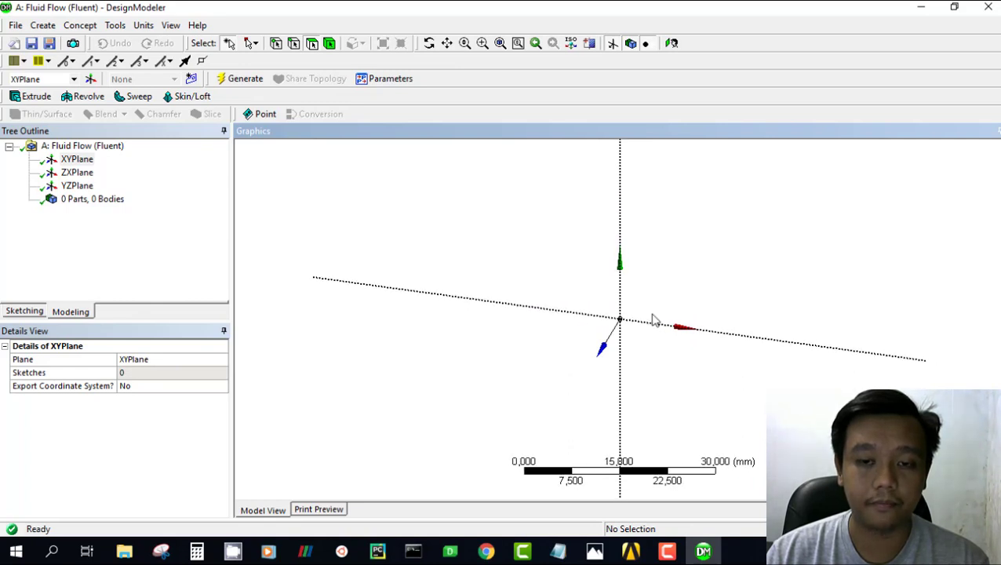
mouse_move(671, 240)
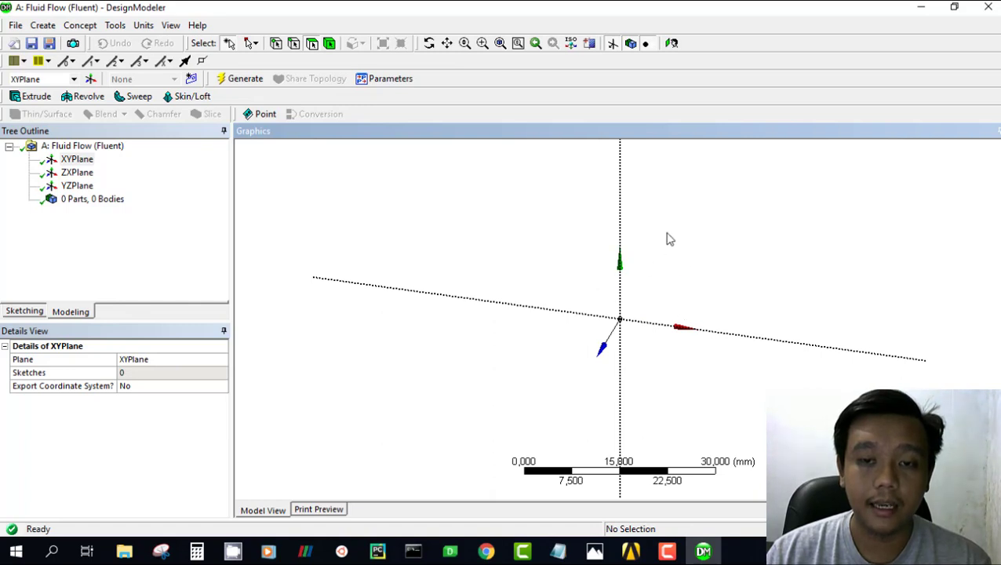
mouse_move(620, 291)
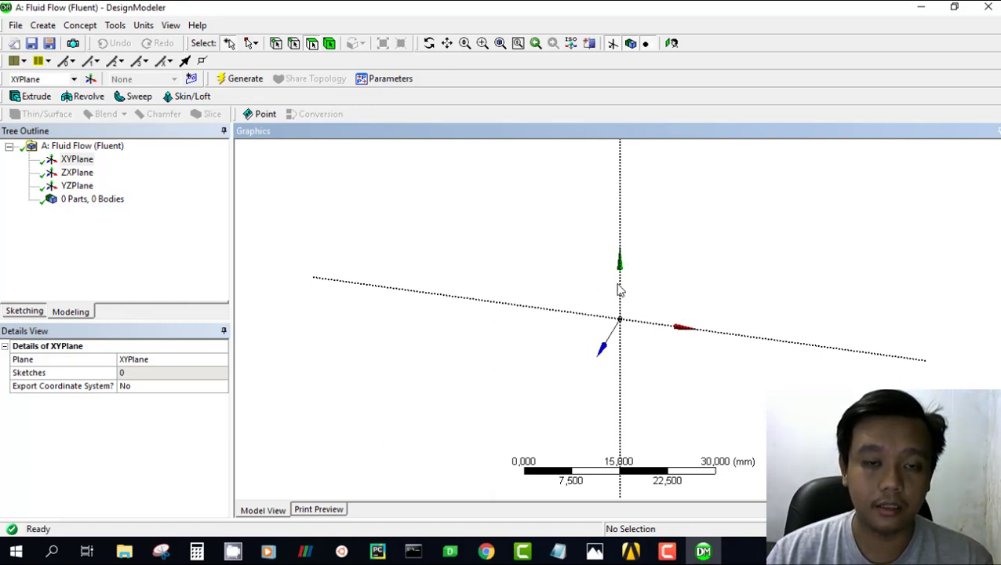
mouse_move(84, 284)
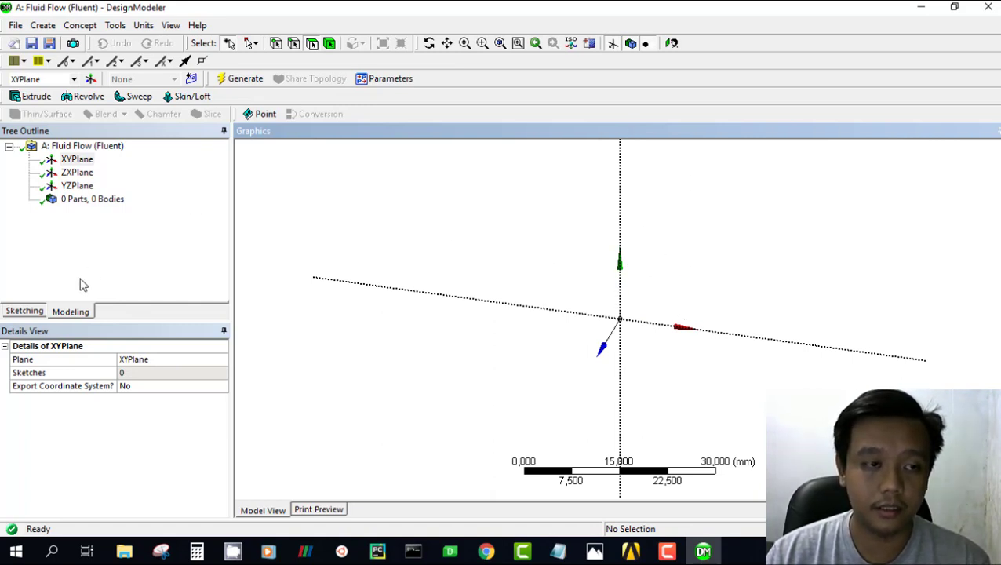
click(23, 310)
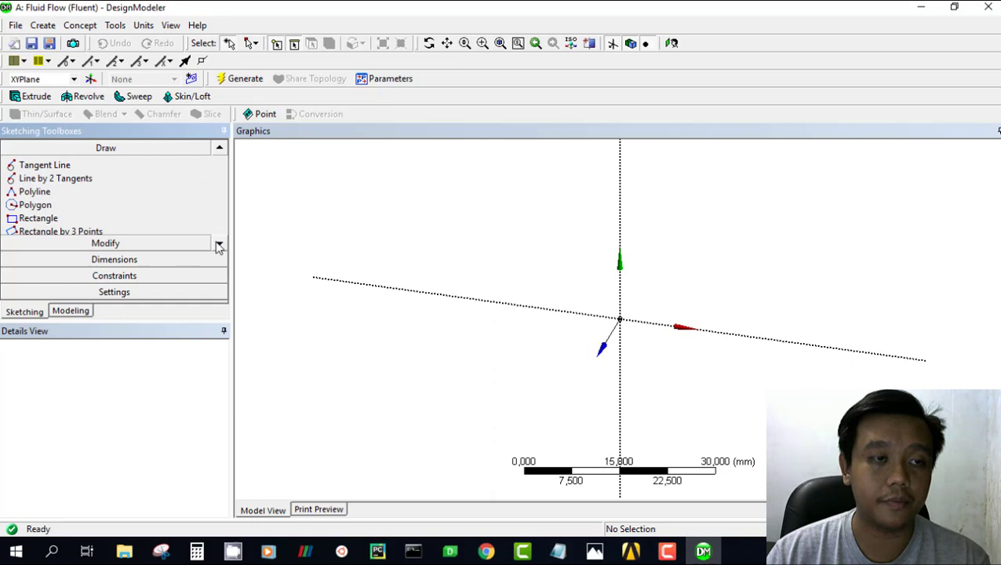
click(220, 148)
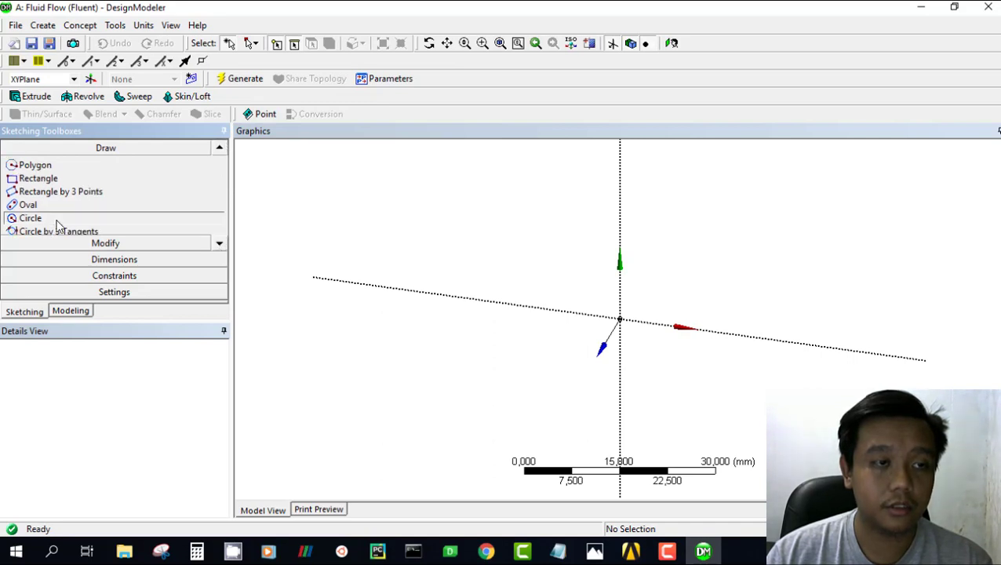
click(30, 218)
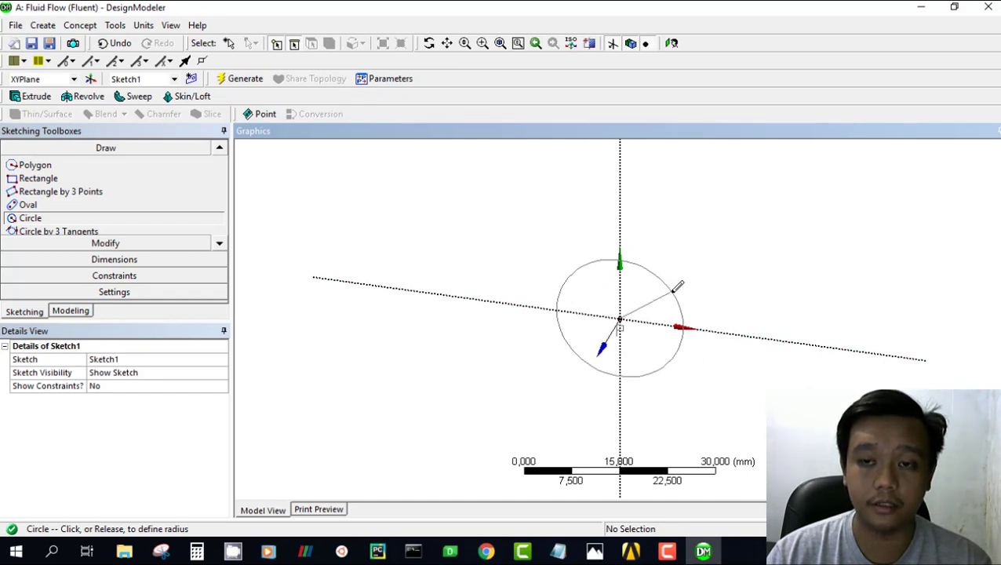
Step: Finish the origin-centred circle and set its D1 diameter dimension to 25 mm
click(677, 288)
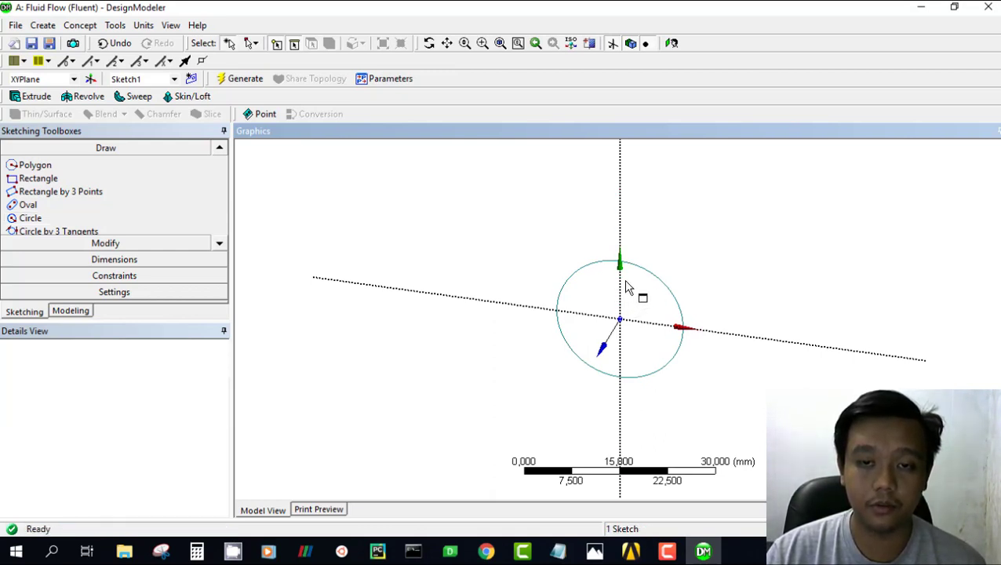
mouse_move(657, 300)
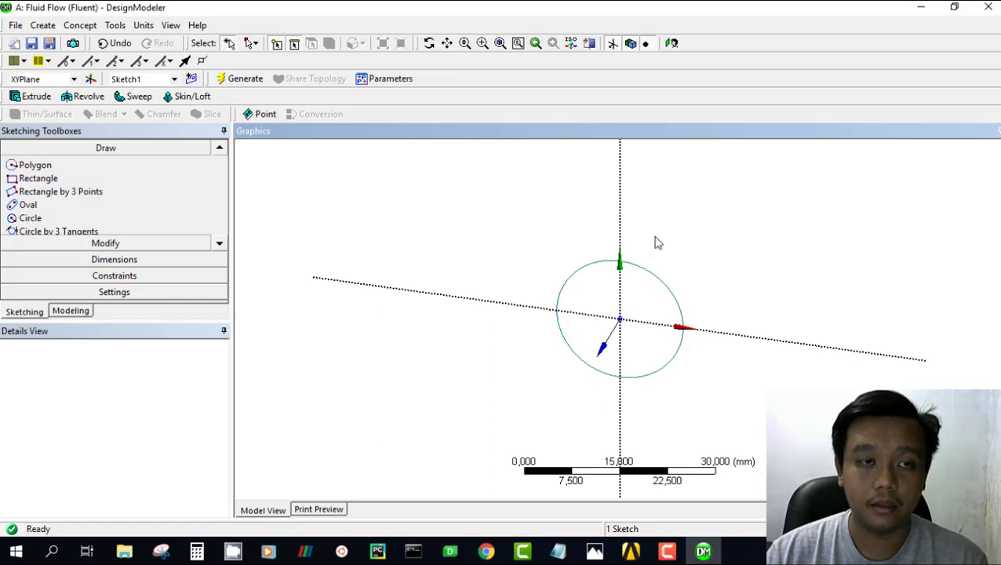
mouse_move(348, 224)
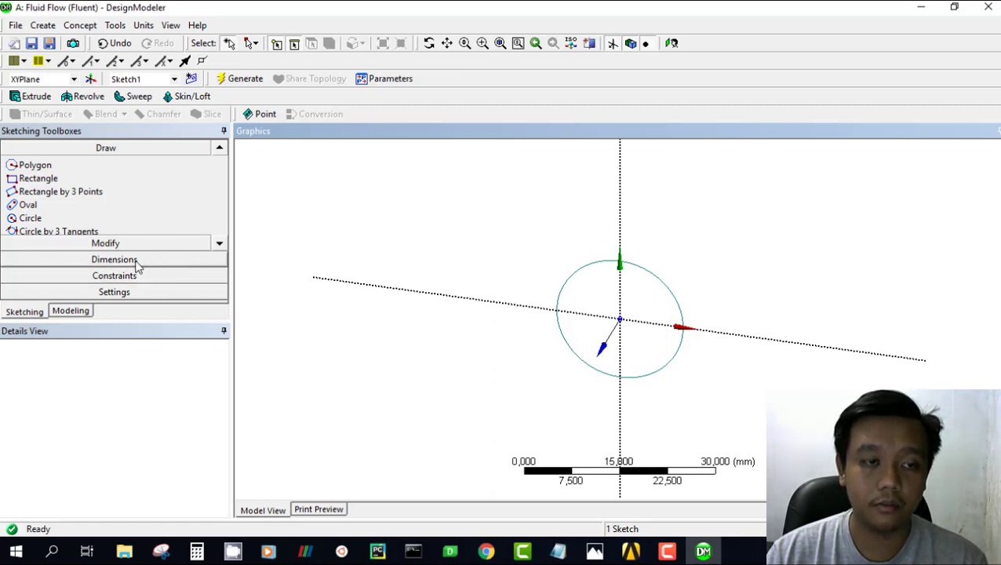
click(106, 259)
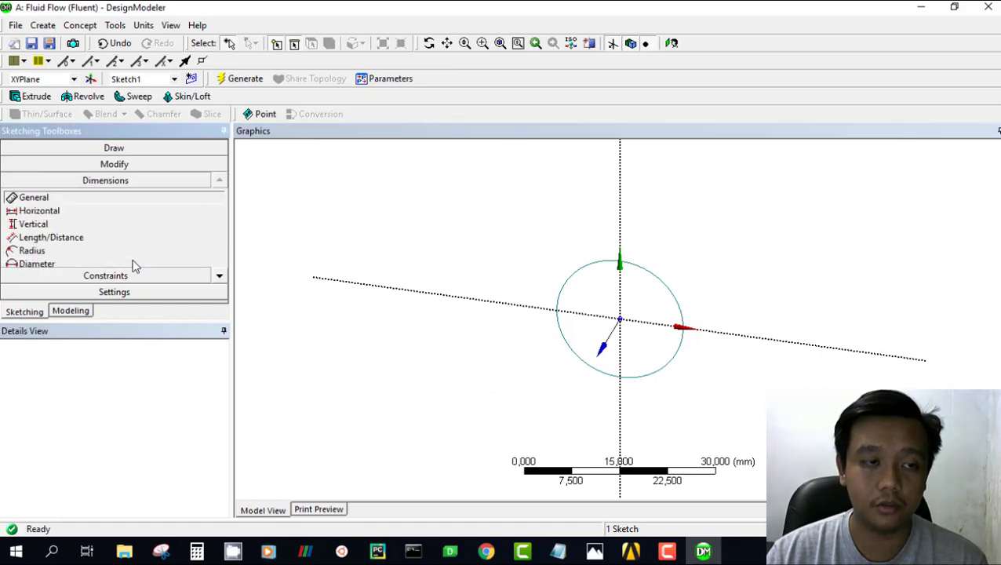
mouse_move(94, 204)
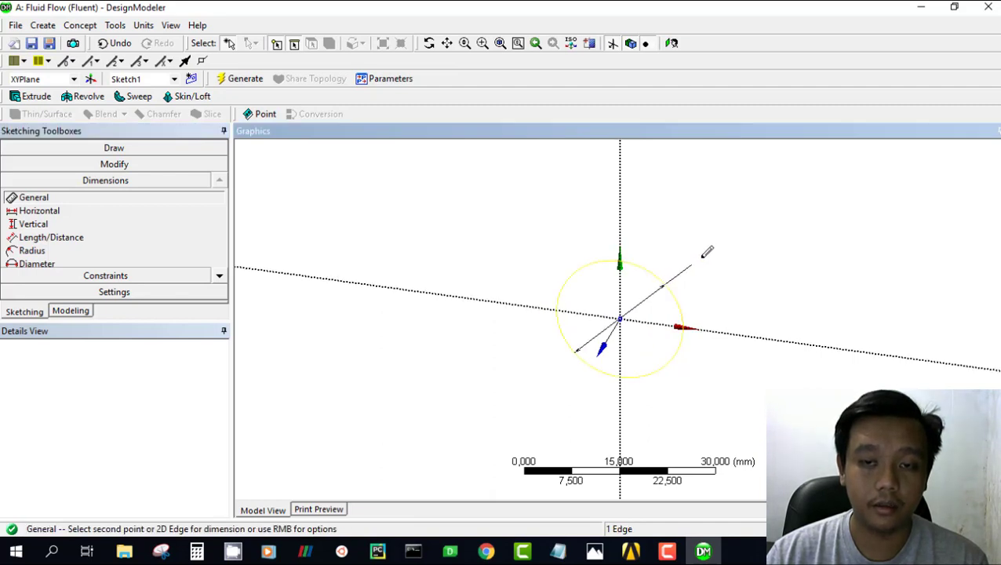
click(683, 325)
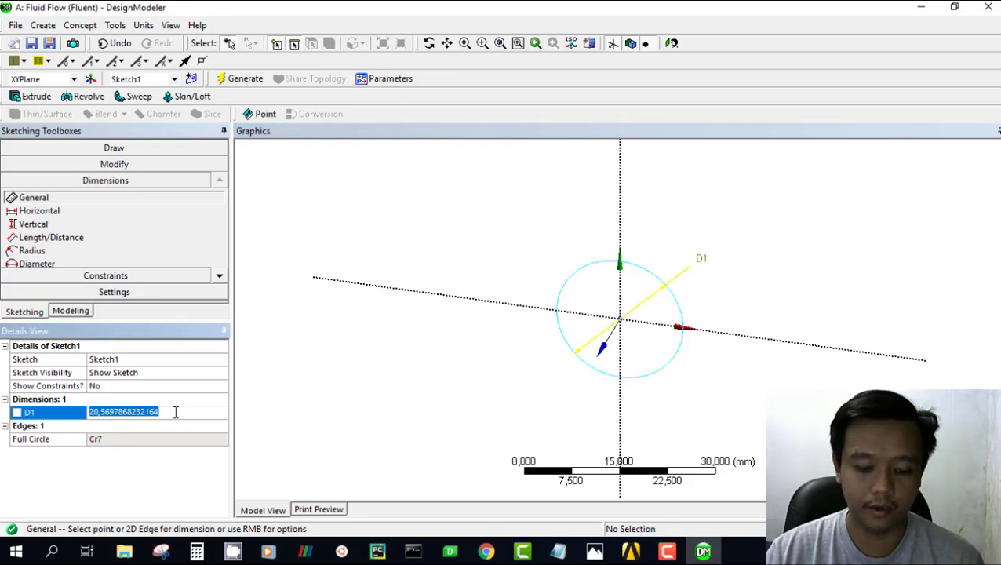
text(25 mm)
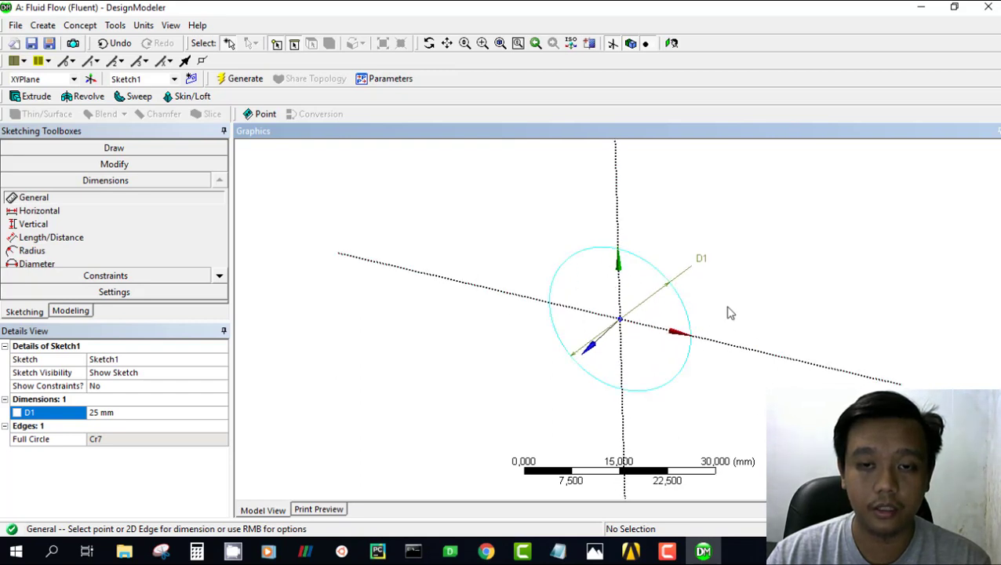
mouse_move(508, 335)
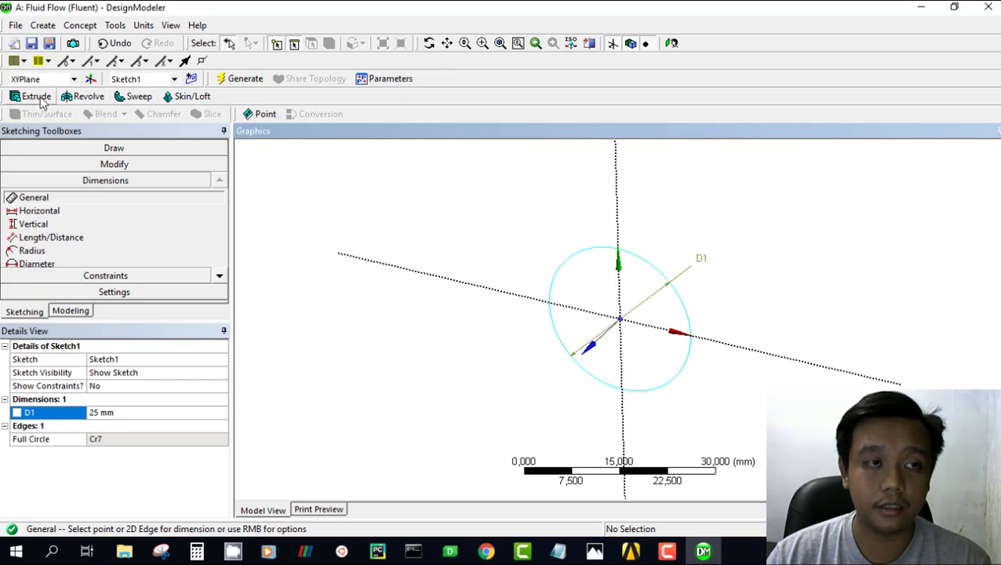
Step: Create an Extrude of the circle sketch with FD1 Depth 1000 mm
click(35, 96)
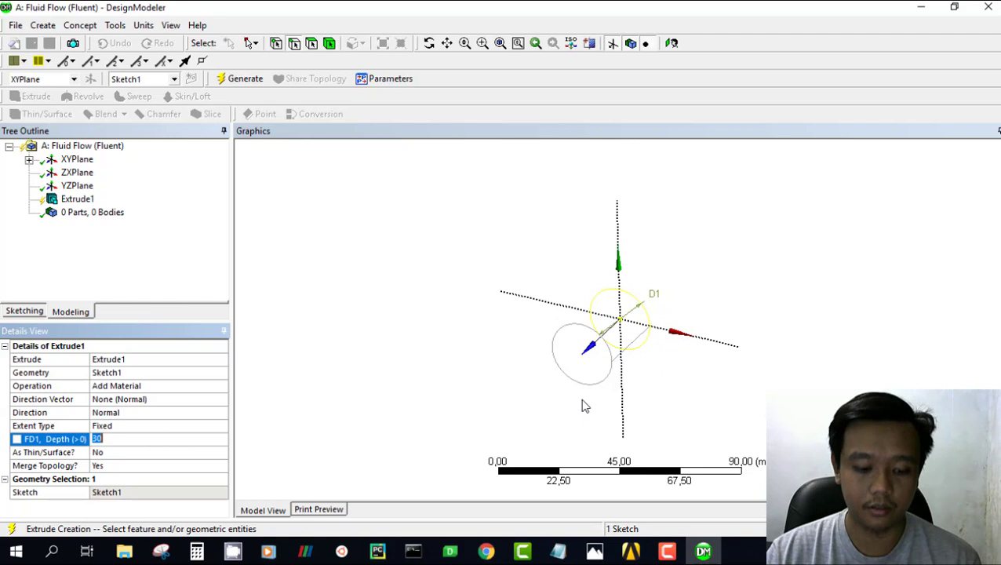
text(1000 mm)
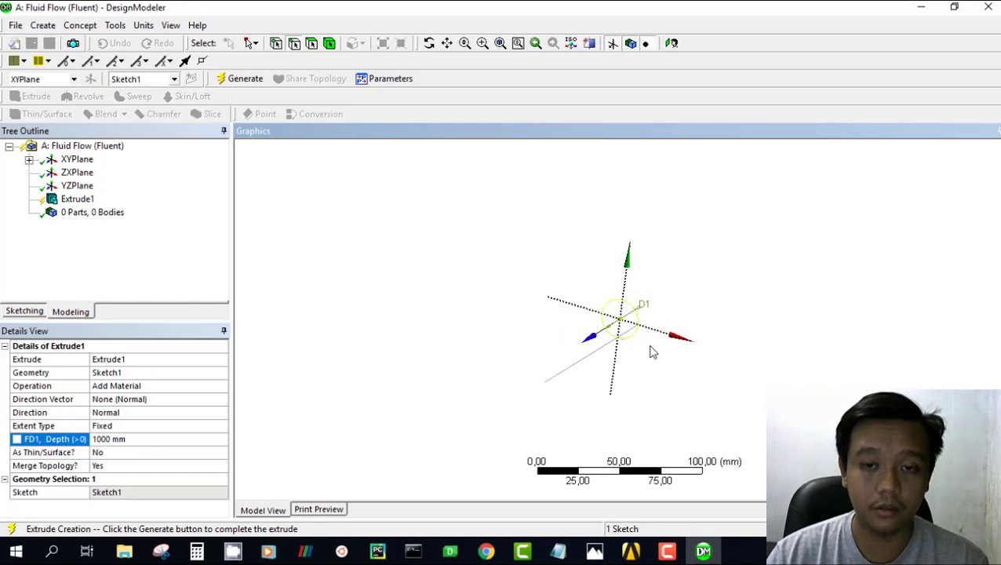
mouse_move(643, 348)
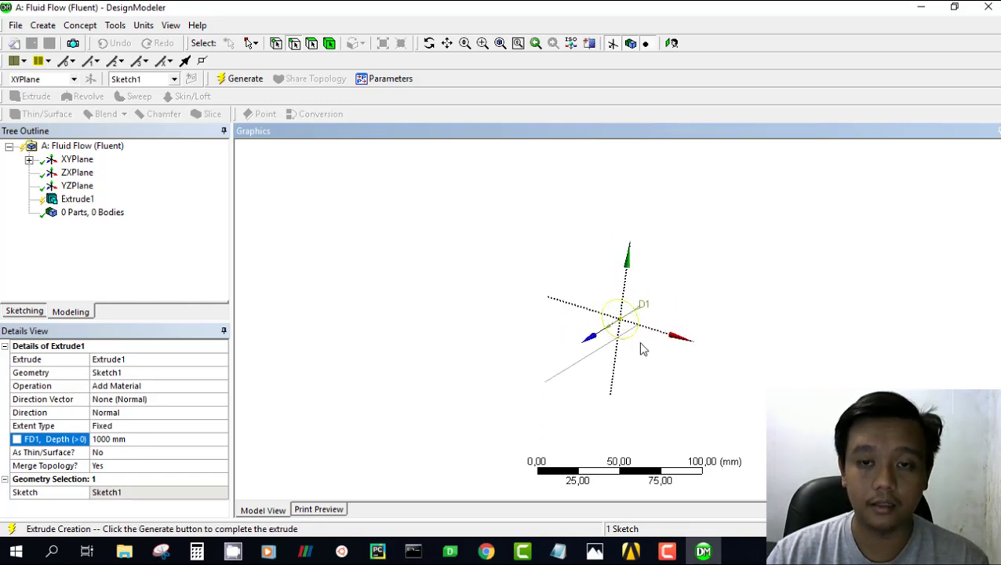
mouse_move(611, 247)
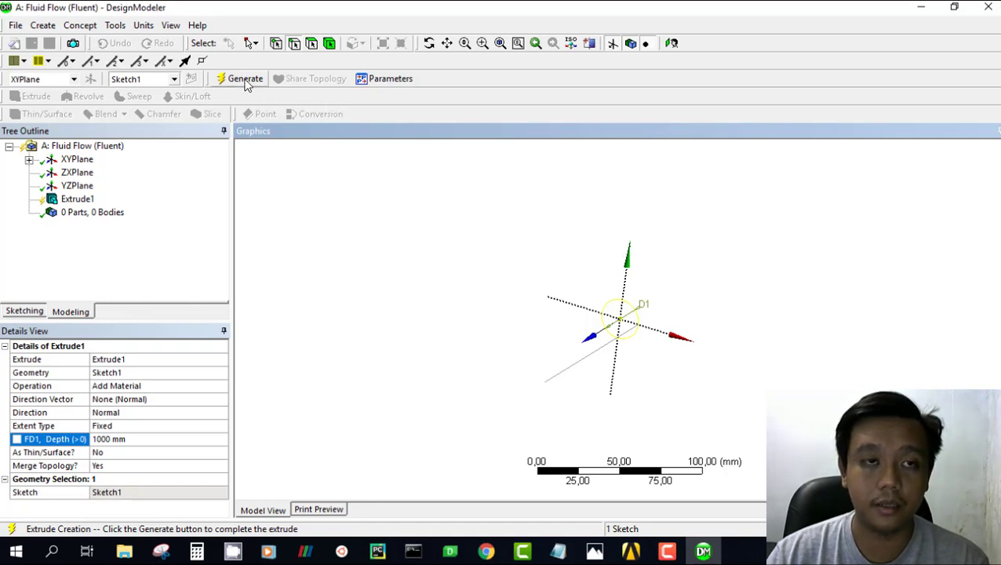
Step: Generate the 1000 mm extrusion into a solid pipe and orbit to inspect it
click(245, 78)
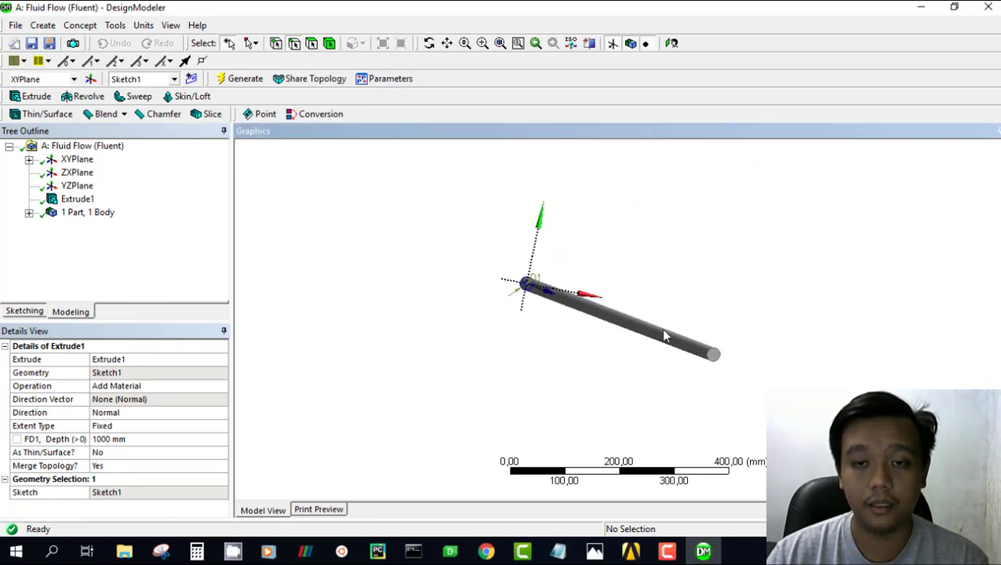
drag(663, 333, 609, 361)
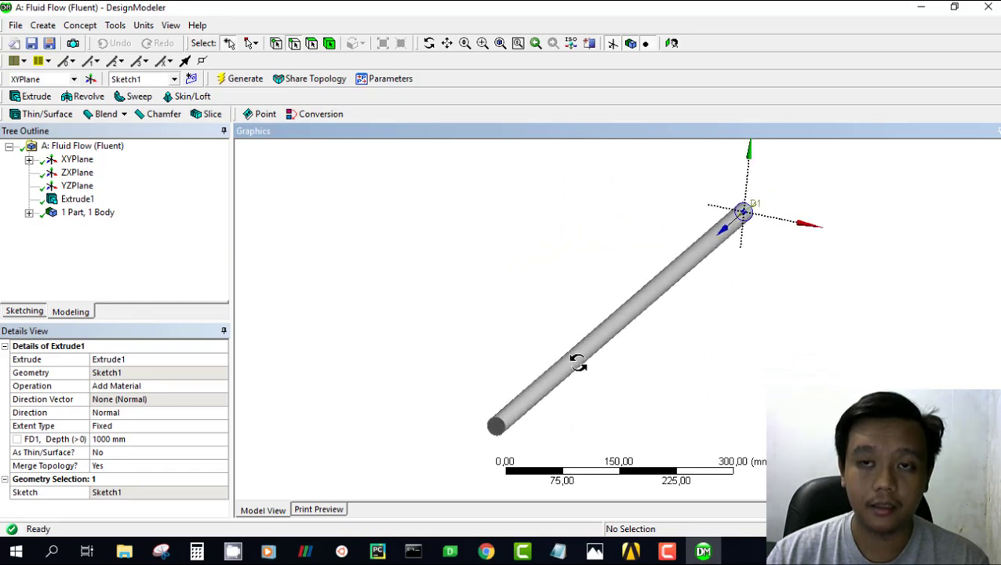
drag(577, 361, 553, 251)
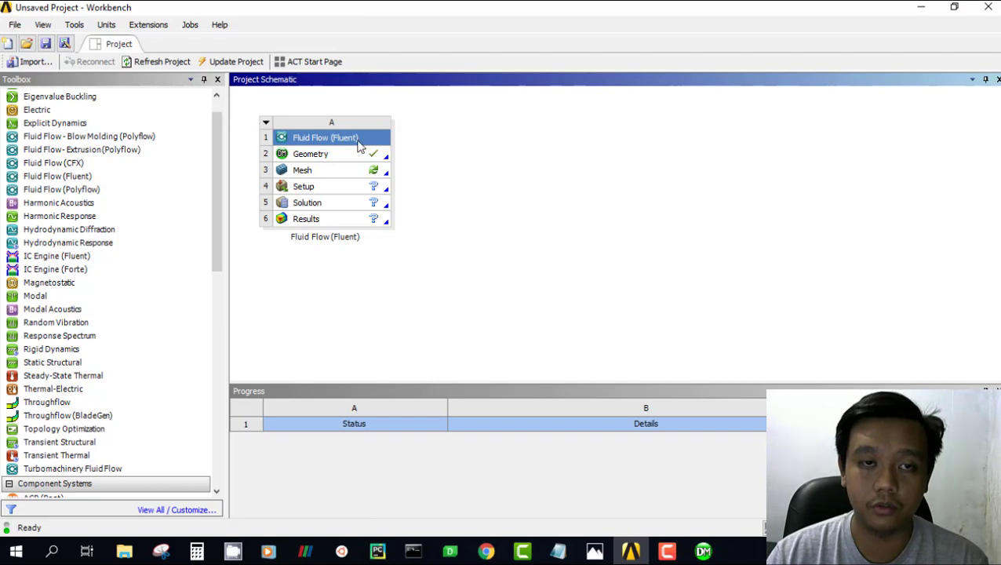
Step: Back in Workbench, verify the Geometry cell is complete and select the Mesh cell
double_click(310, 153)
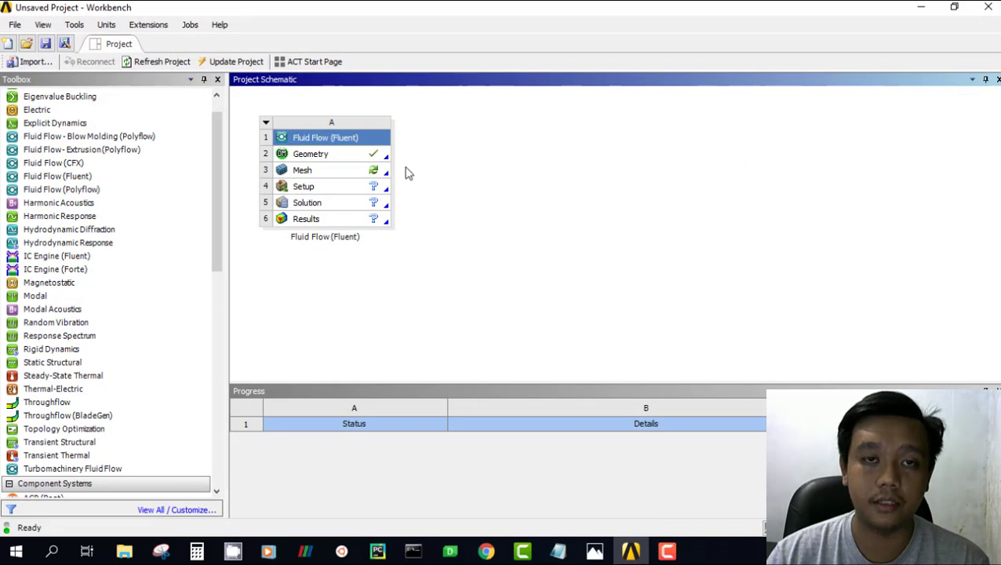
mouse_move(354, 174)
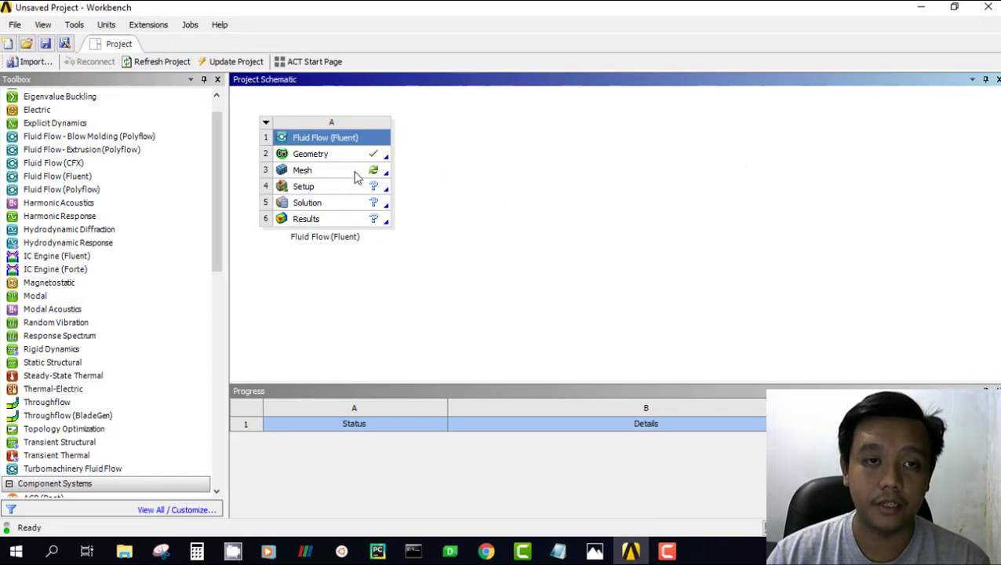
click(302, 171)
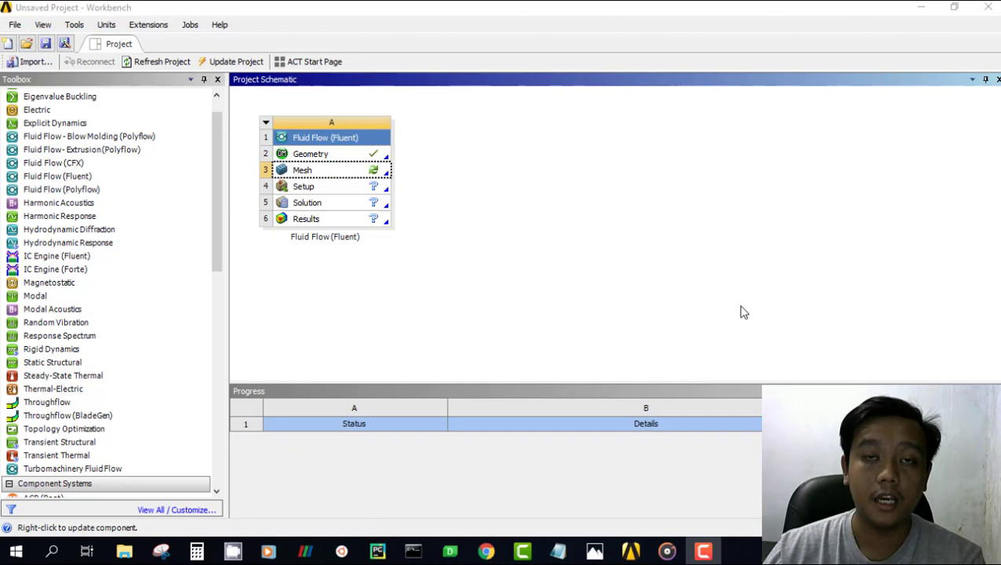